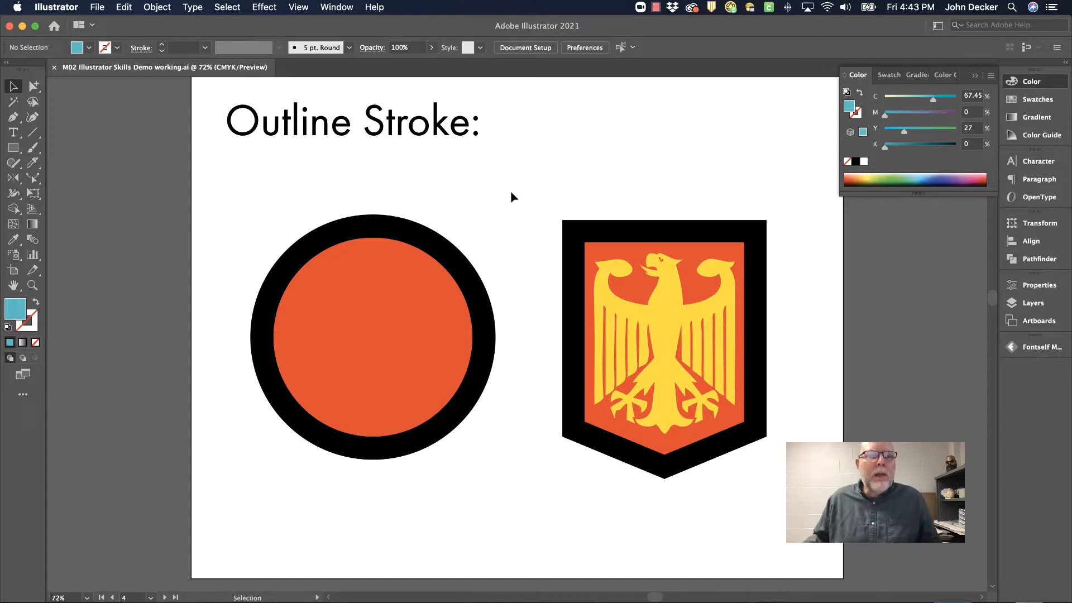
mouse_move(352, 284)
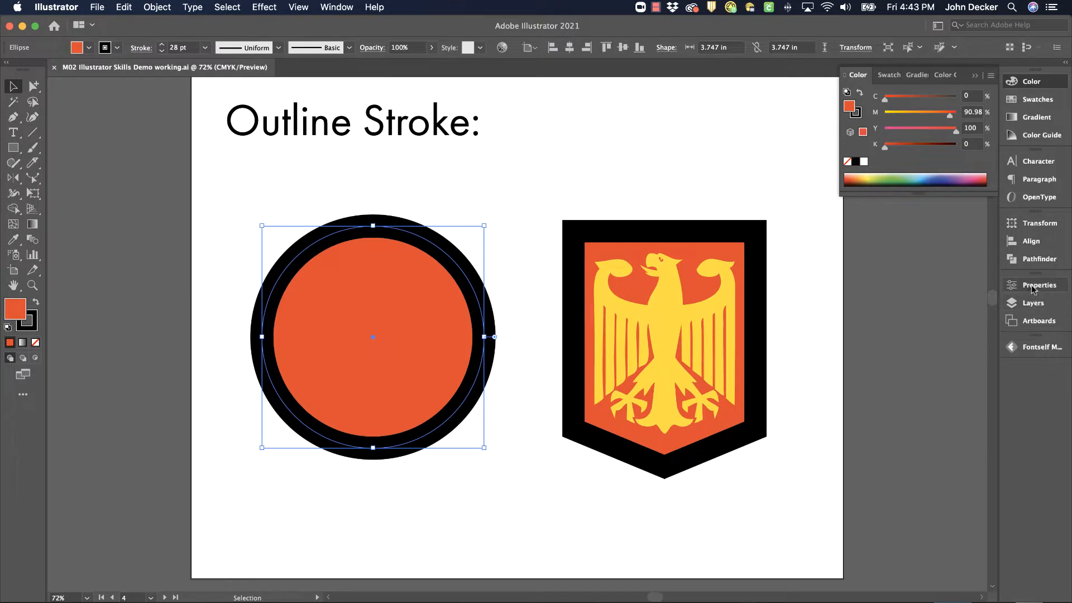
Try the circle's 28 pt stroke aligned inside, then outside, then back to centre
click(1037, 285)
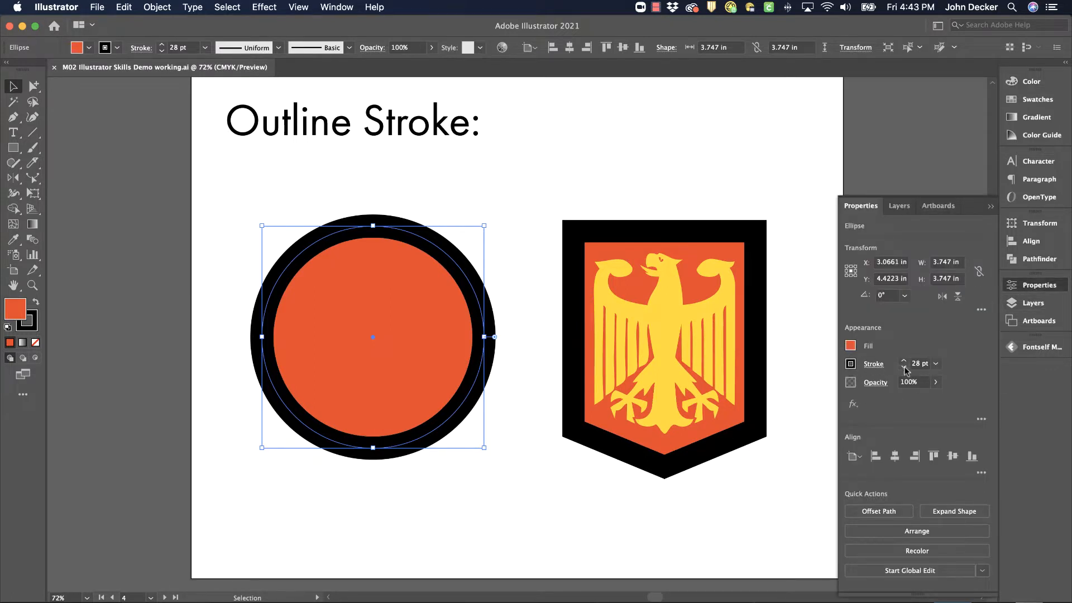
click(873, 364)
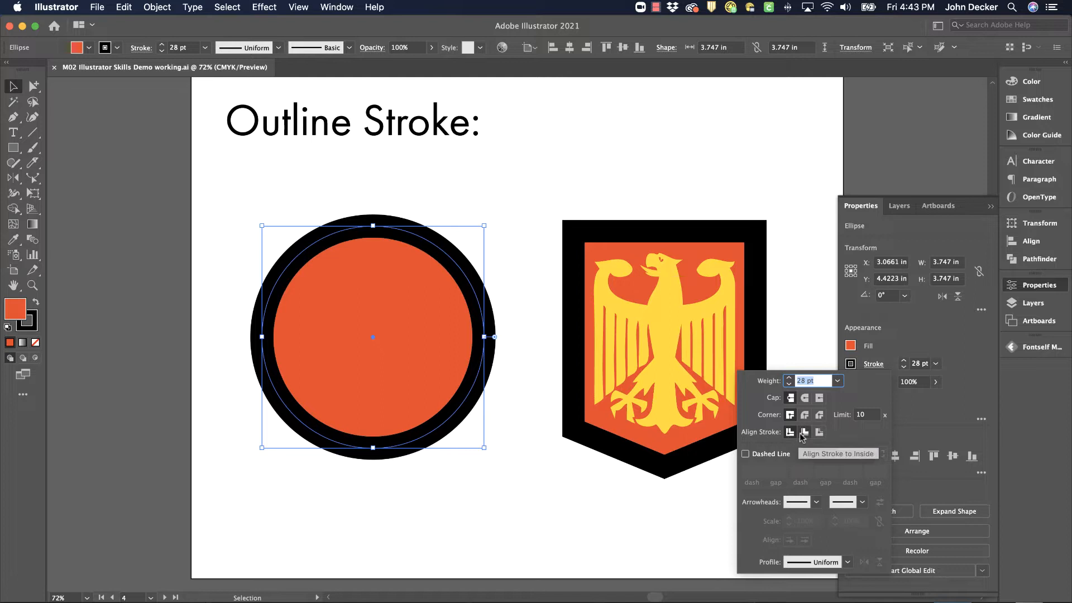
click(804, 432)
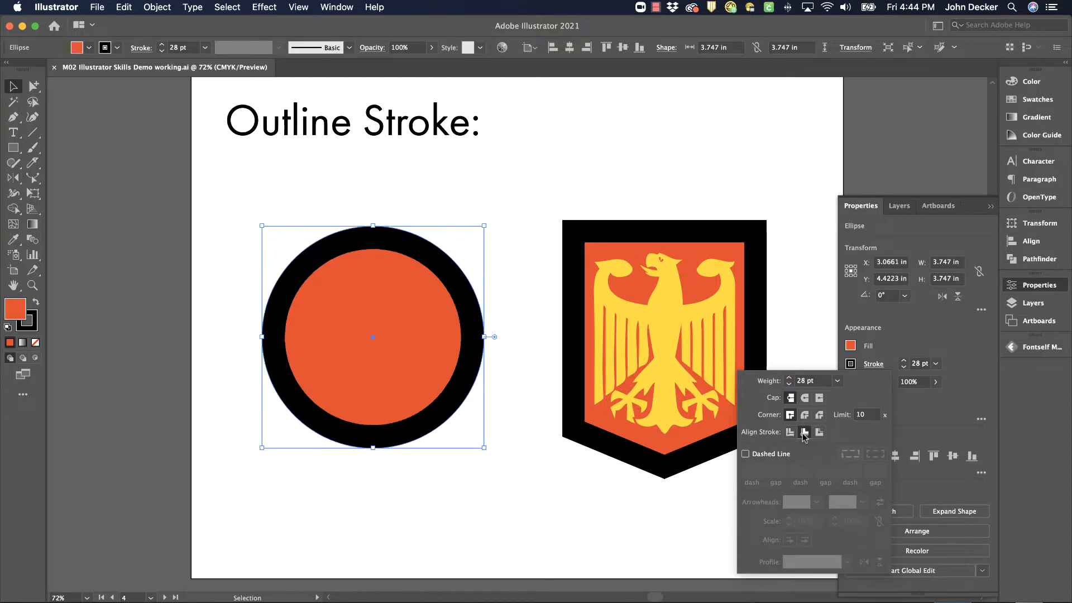
click(818, 431)
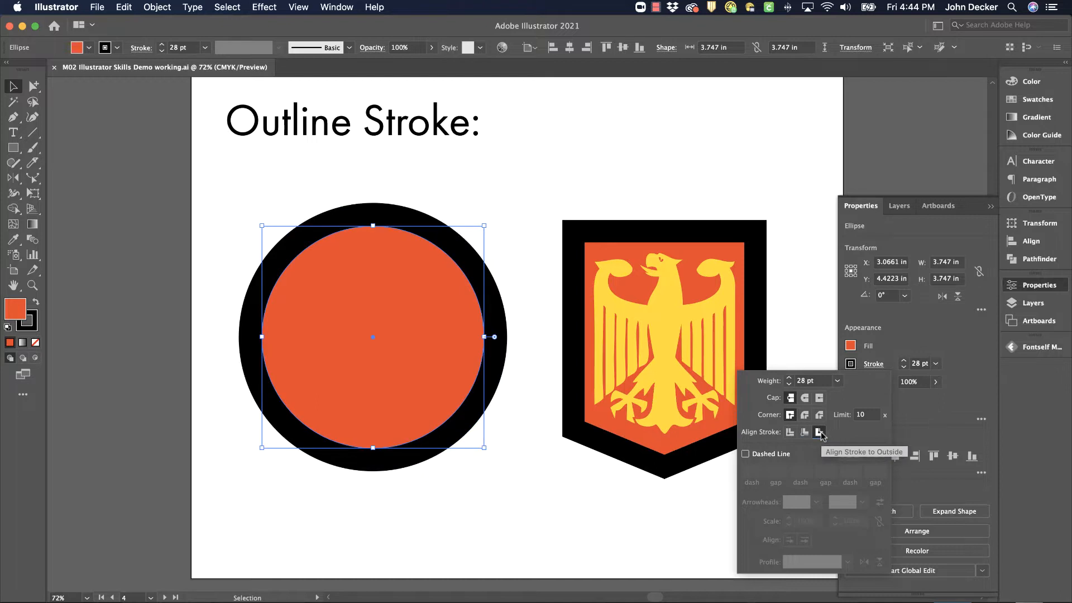
click(790, 431)
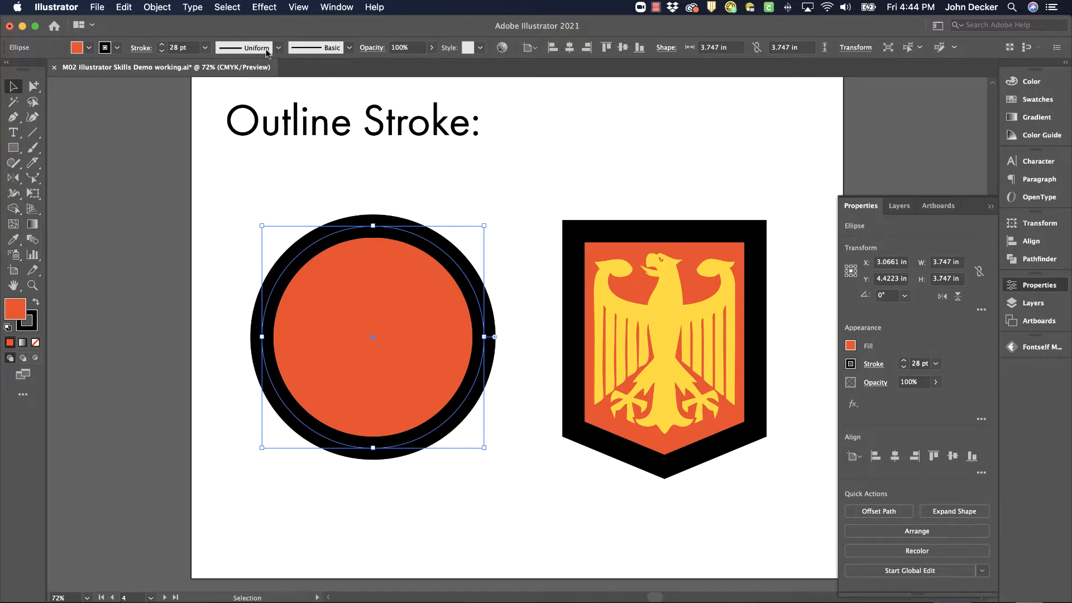
Apply Object > Path > Outline Stroke to turn the circle's border into a fill
click(156, 7)
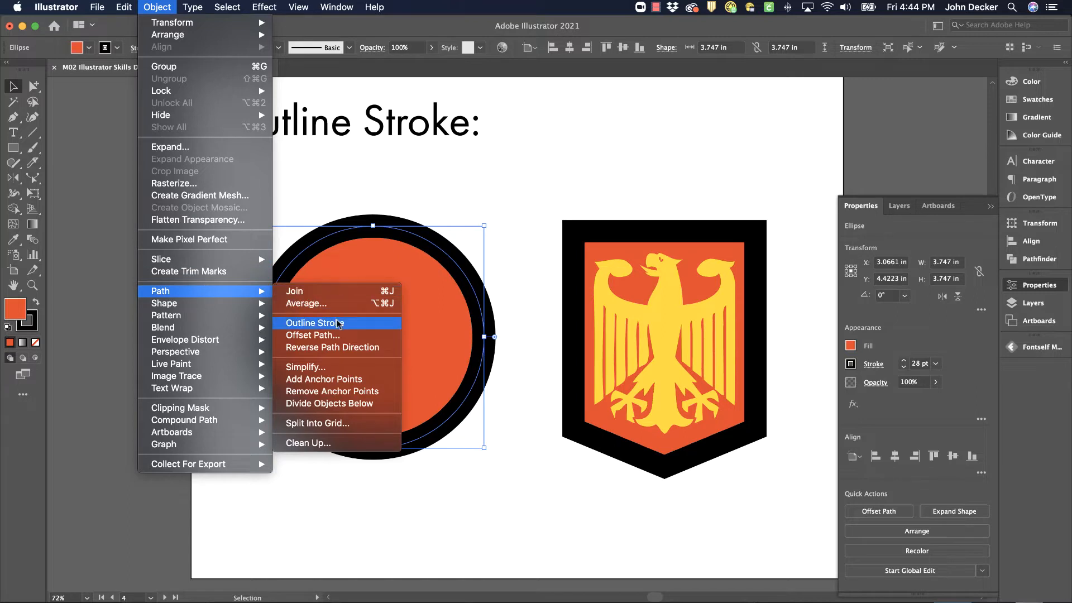
click(314, 323)
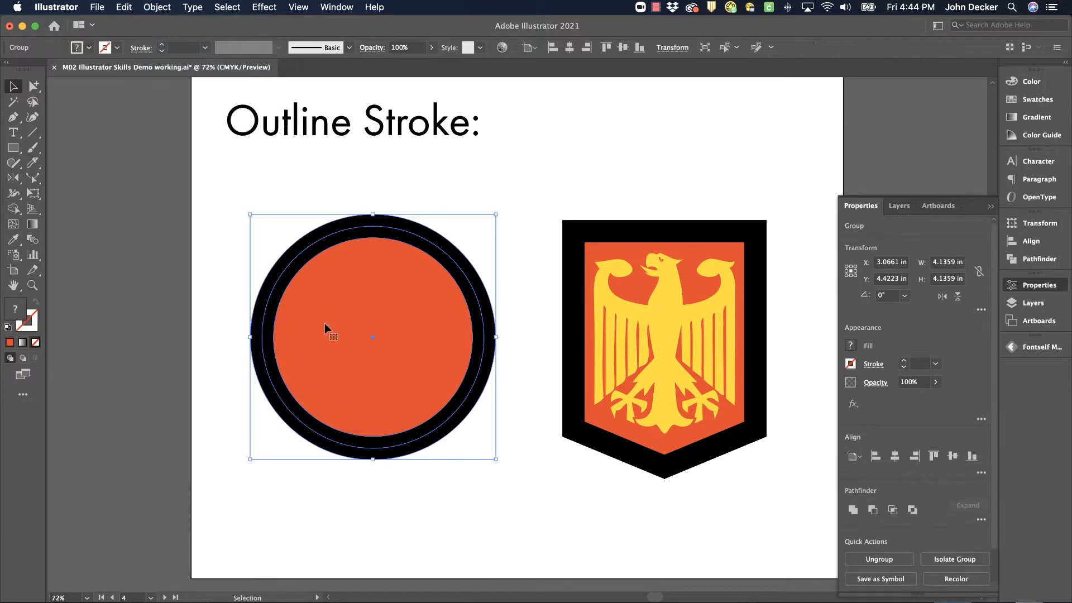
mouse_move(362, 224)
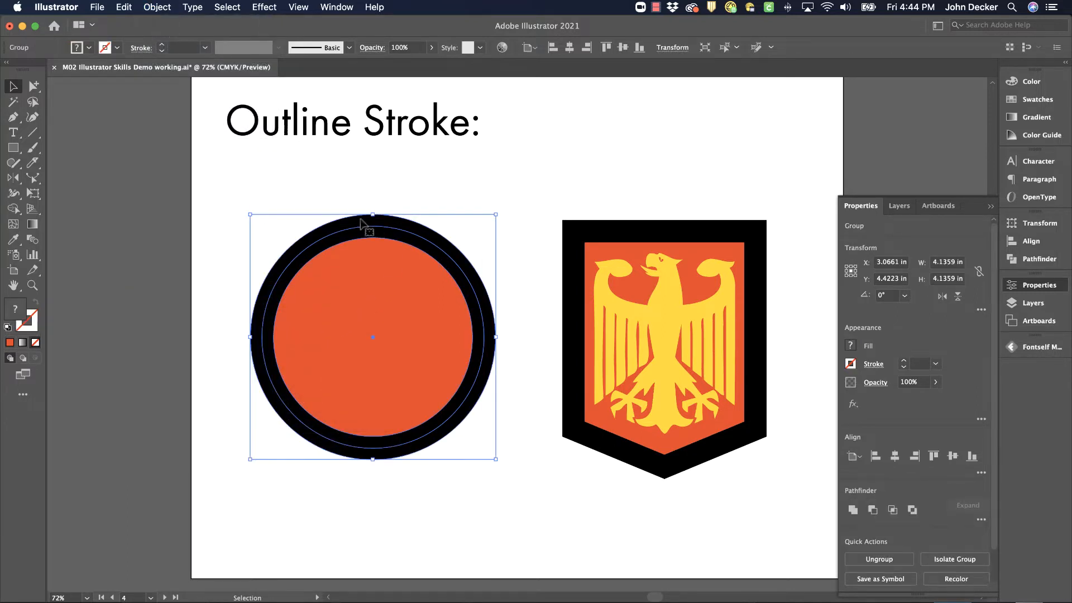
mouse_move(328, 258)
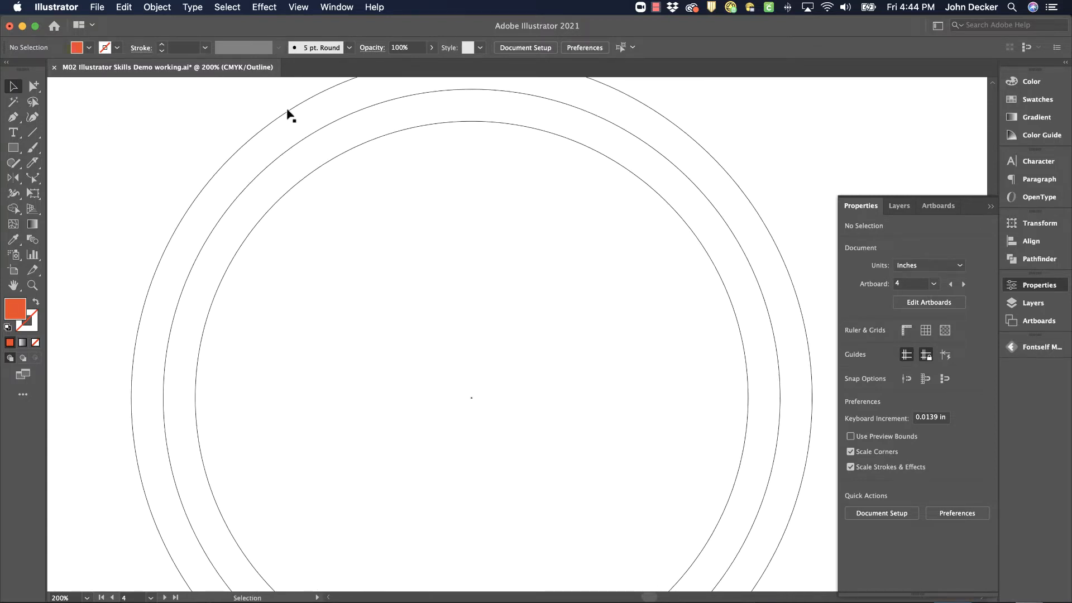
mouse_move(303, 145)
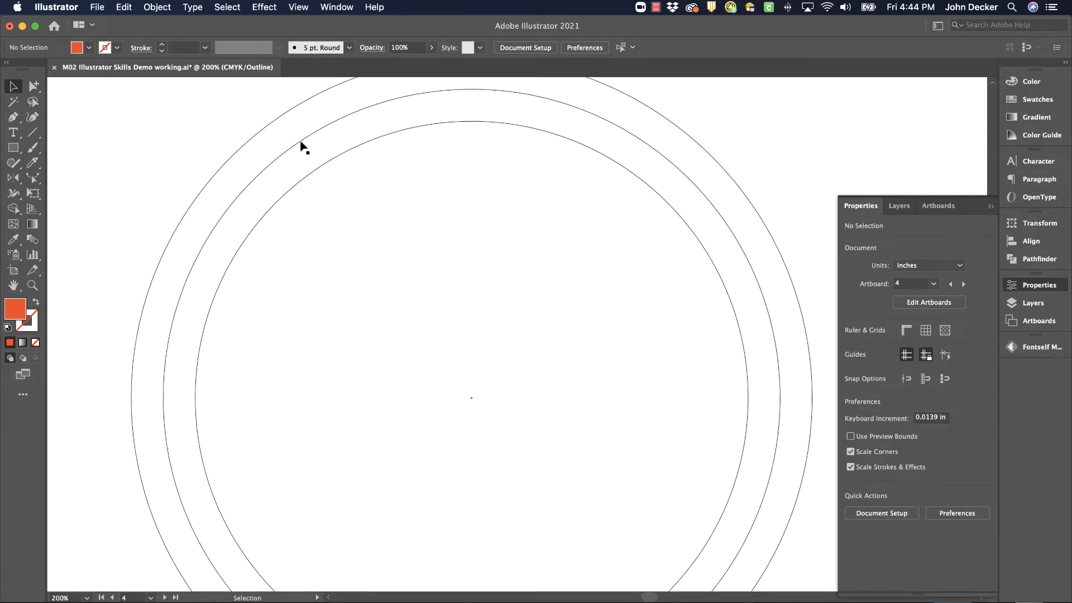
key(cmd+y)
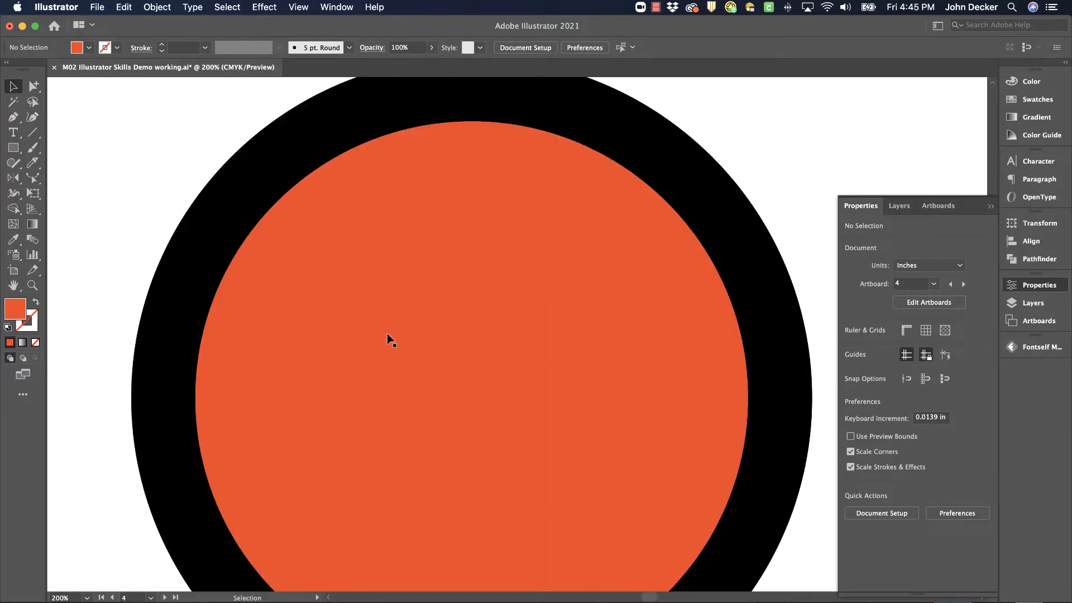
mouse_move(457, 270)
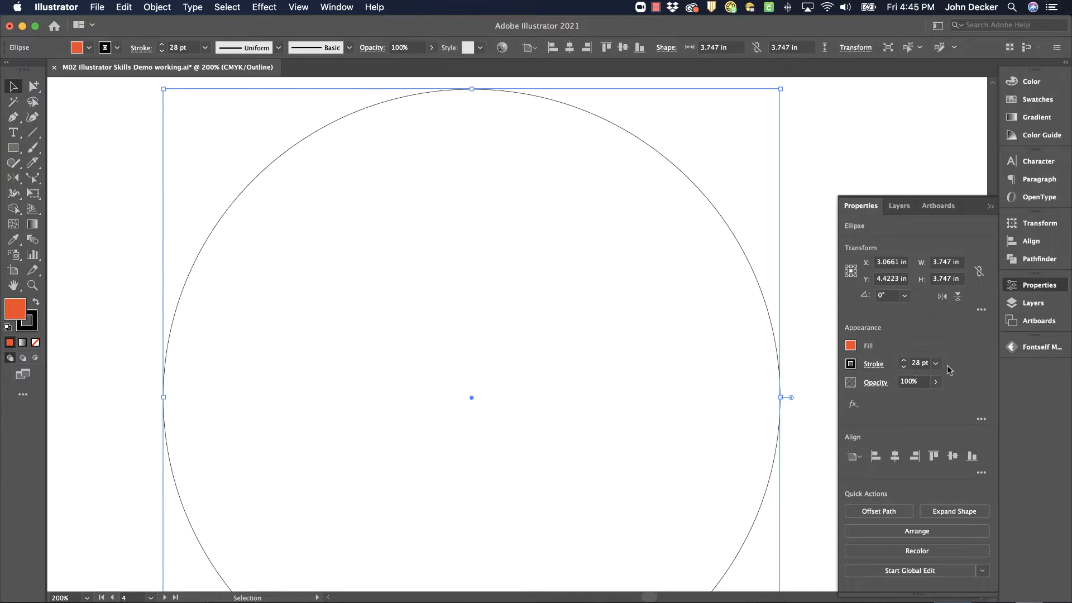
Show the stroke settings for the restored 28 pt ellipse
click(873, 363)
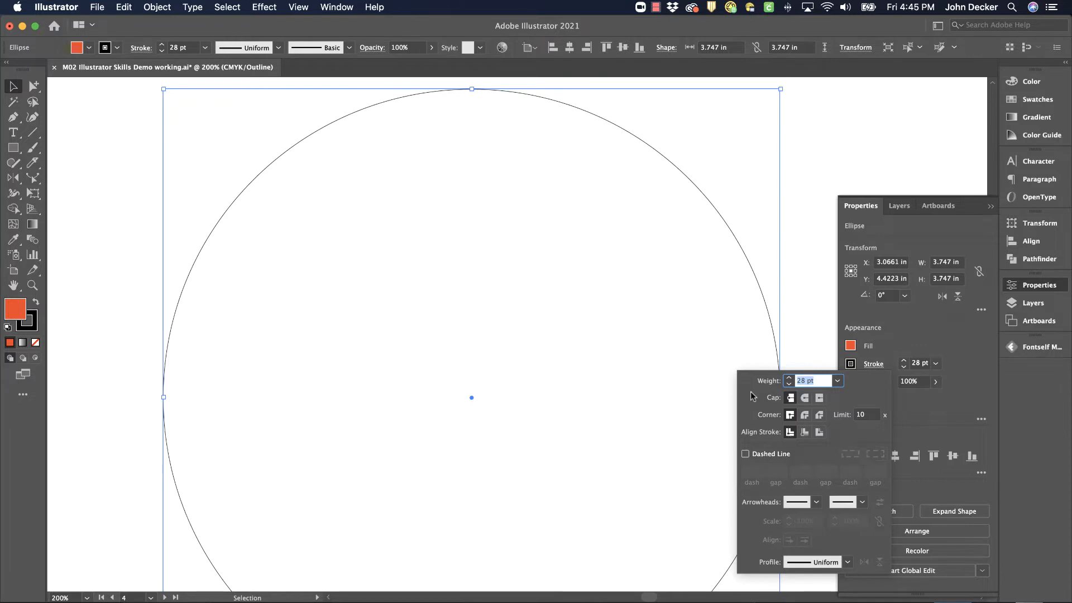
mouse_move(677, 144)
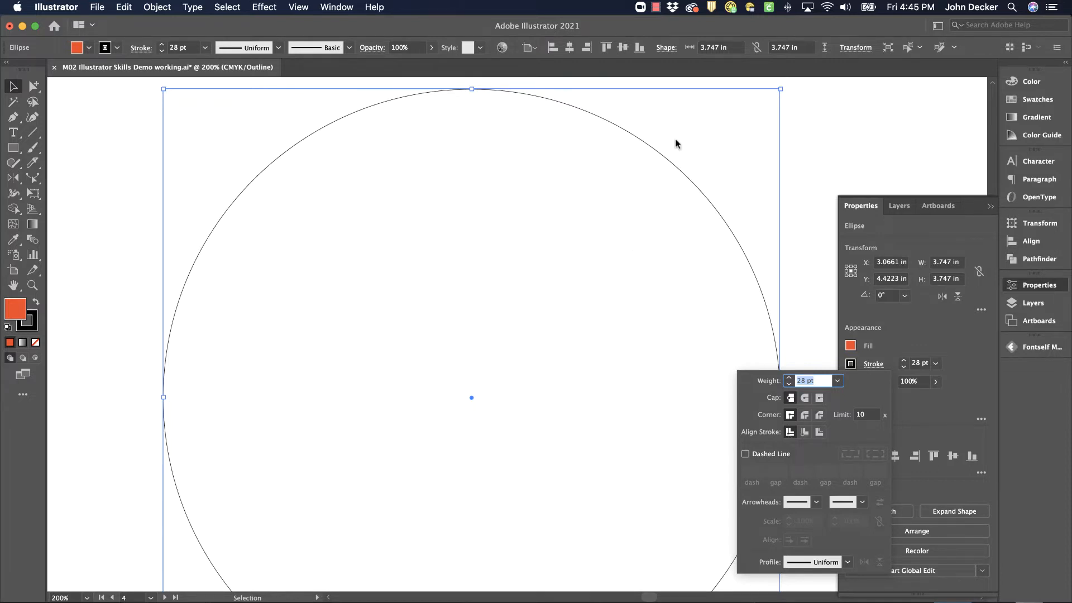
mouse_move(805, 431)
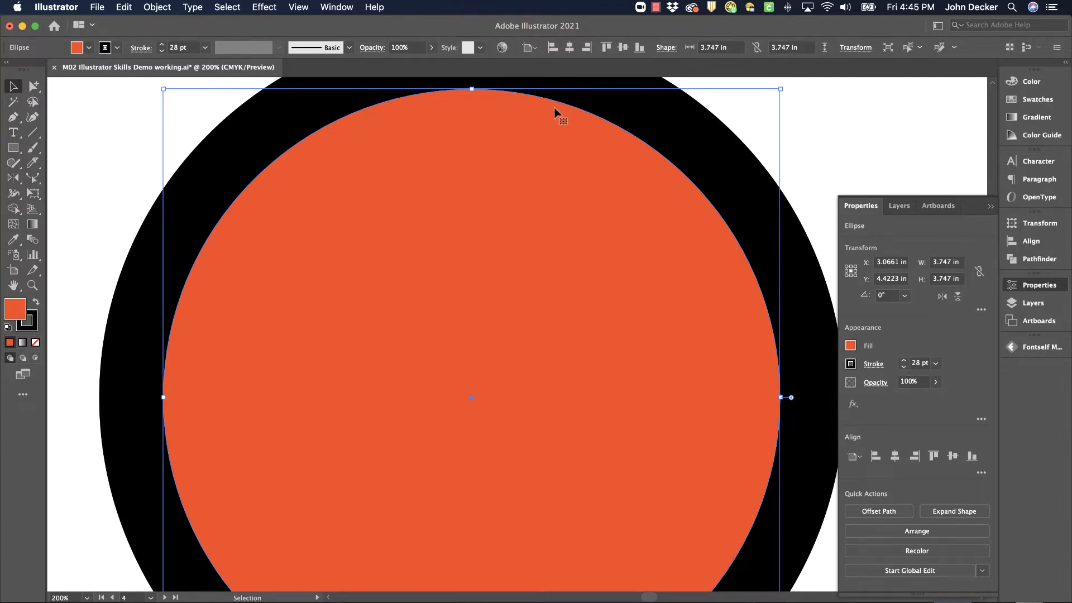
mouse_move(654, 152)
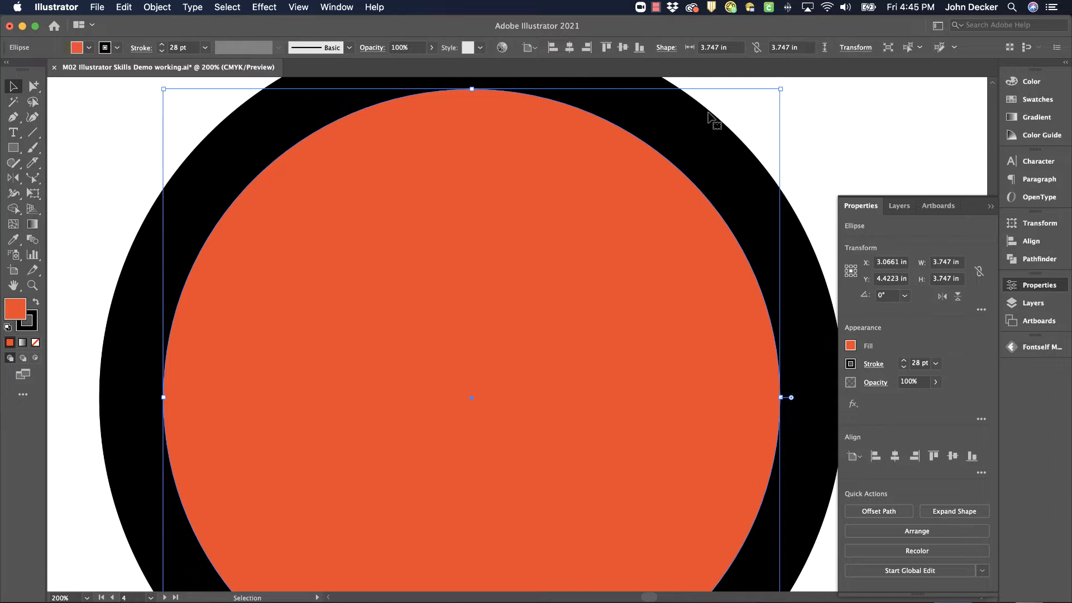
mouse_move(167, 12)
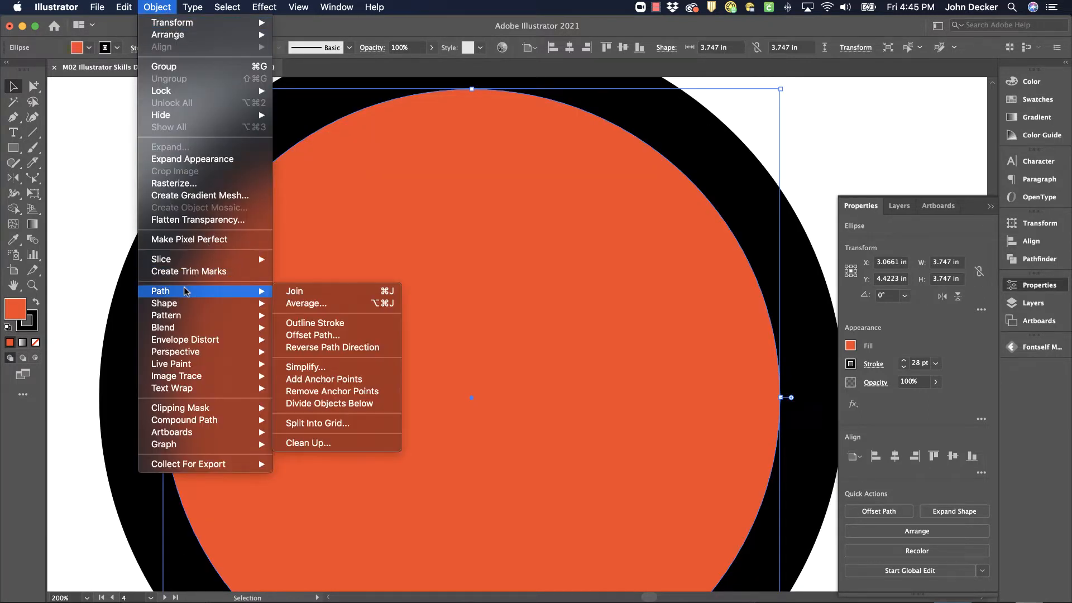
mouse_move(315, 323)
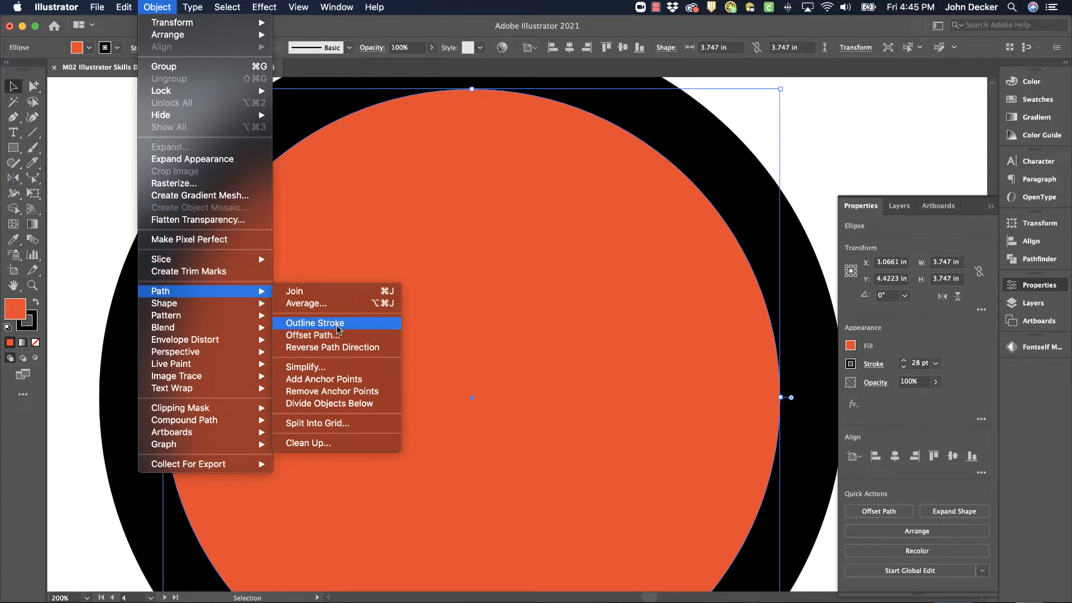
Outline the circle's 28 pt stroke into filled ring paths again
click(315, 322)
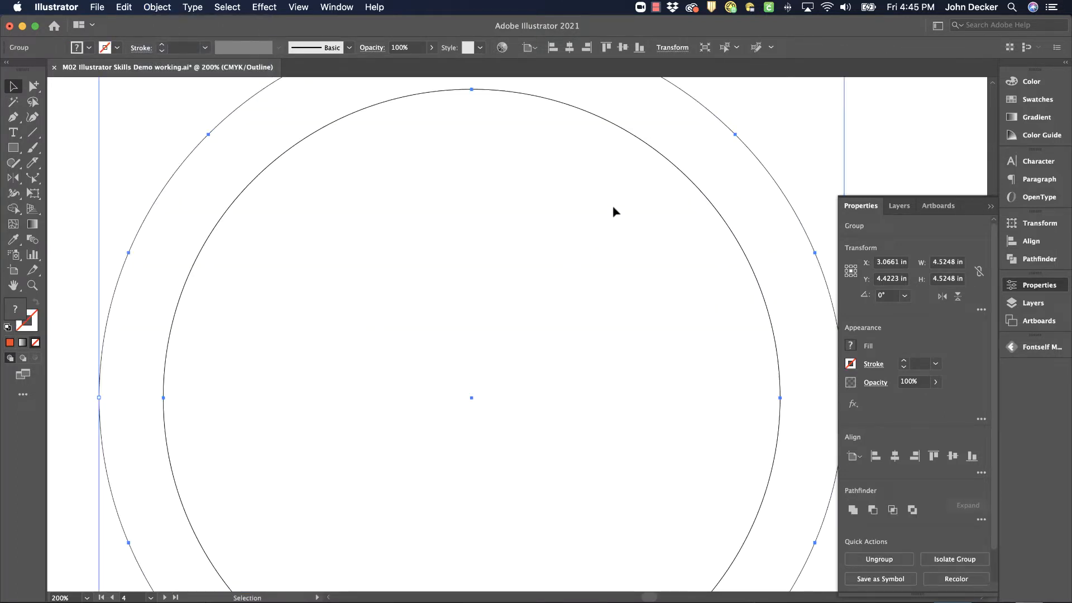
mouse_move(602, 188)
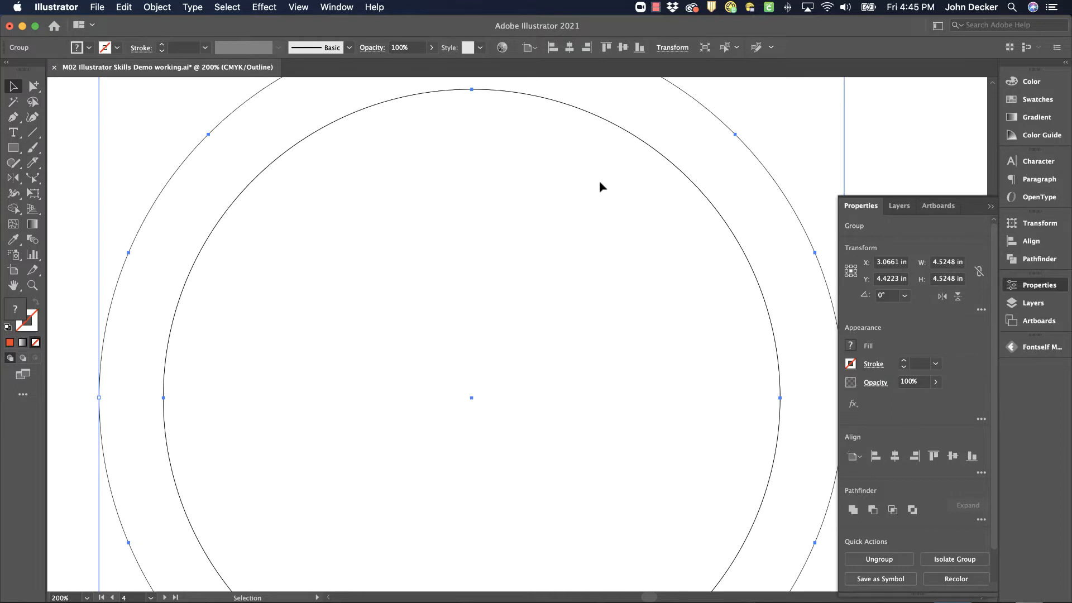
mouse_move(659, 129)
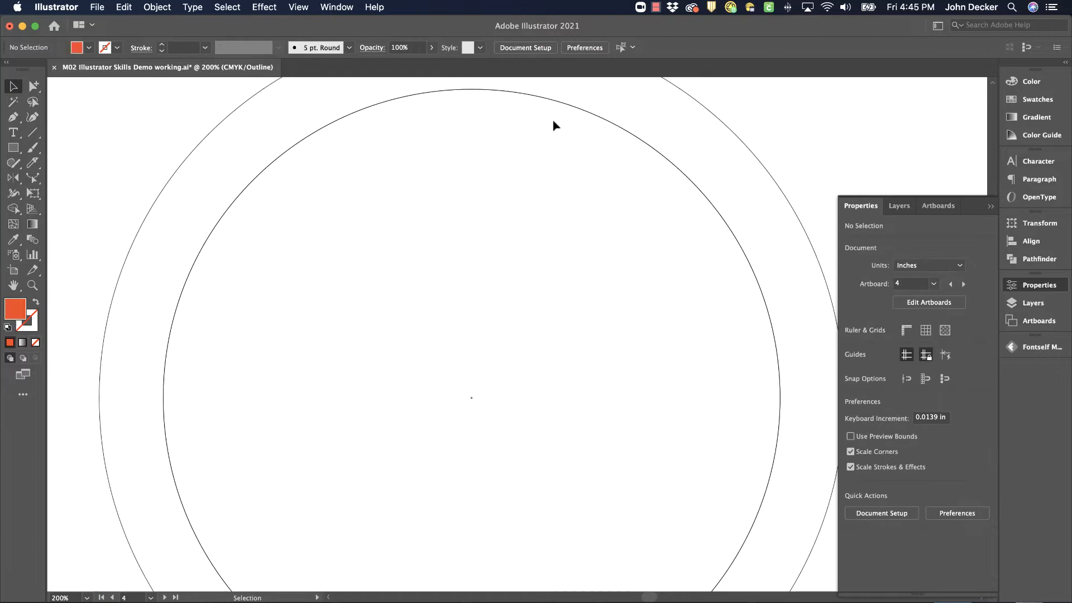
mouse_move(656, 164)
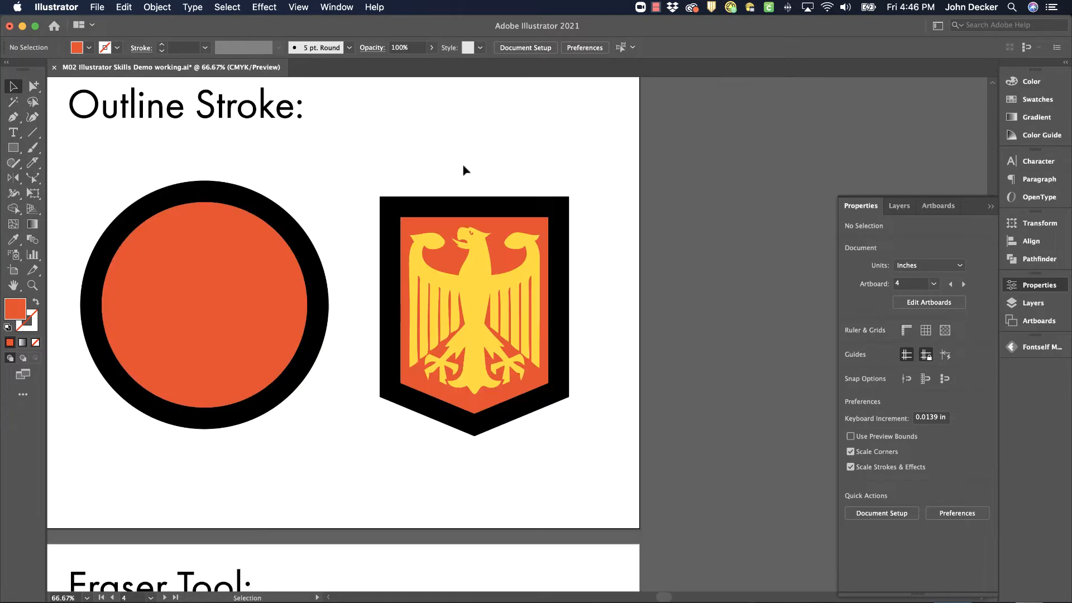
mouse_move(605, 224)
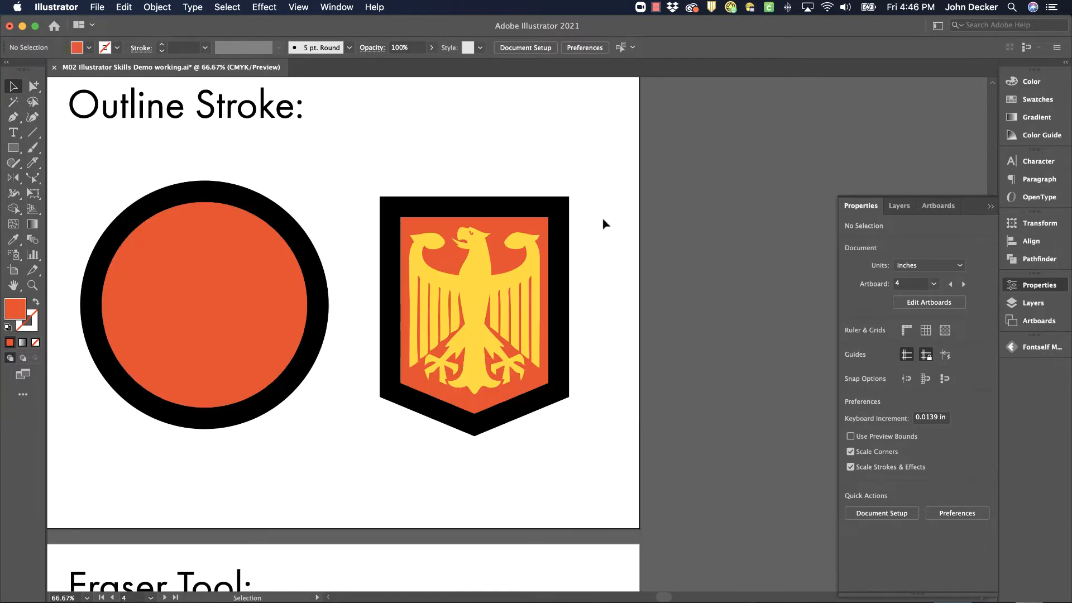
click(474, 315)
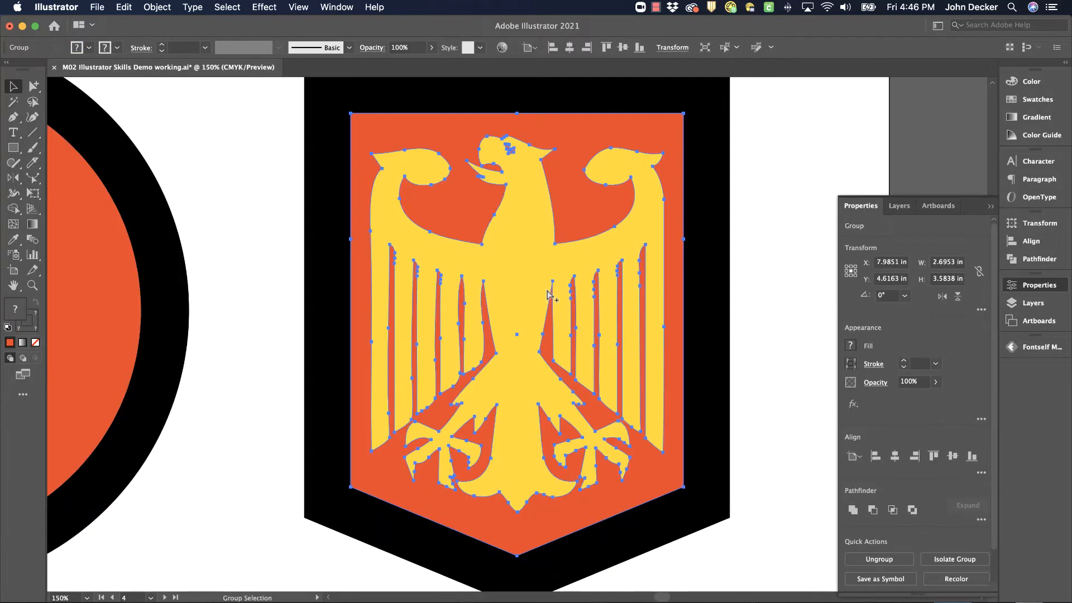
key(cmd+-)
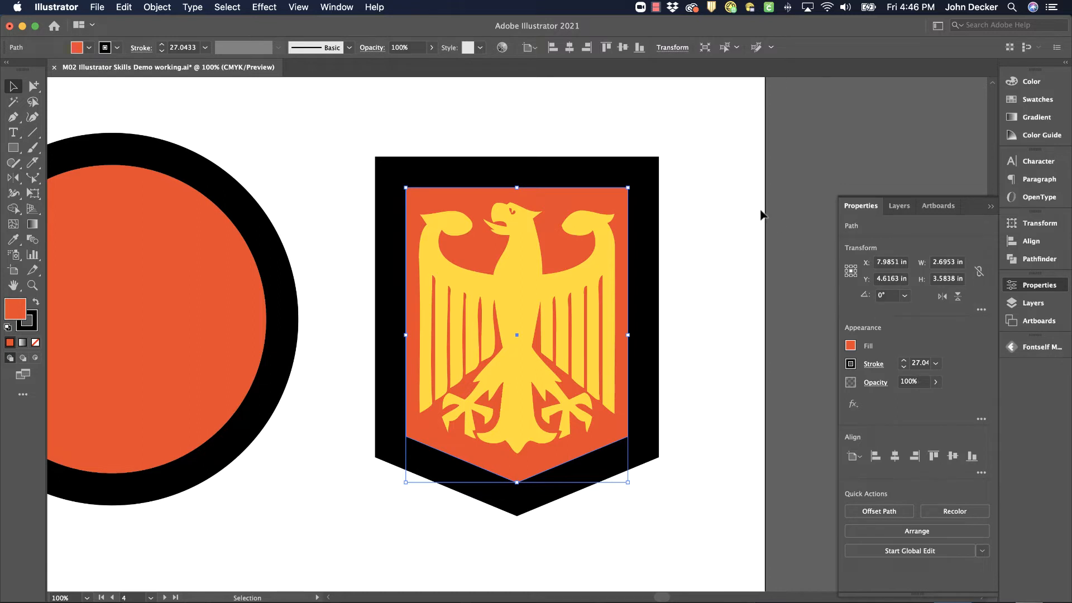
click(873, 363)
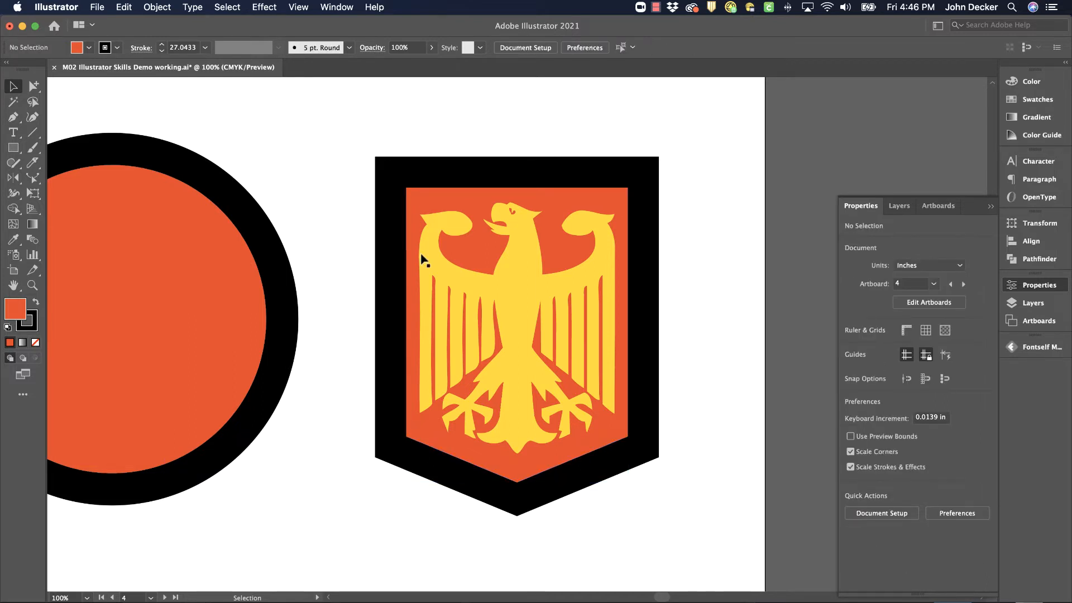
mouse_move(579, 297)
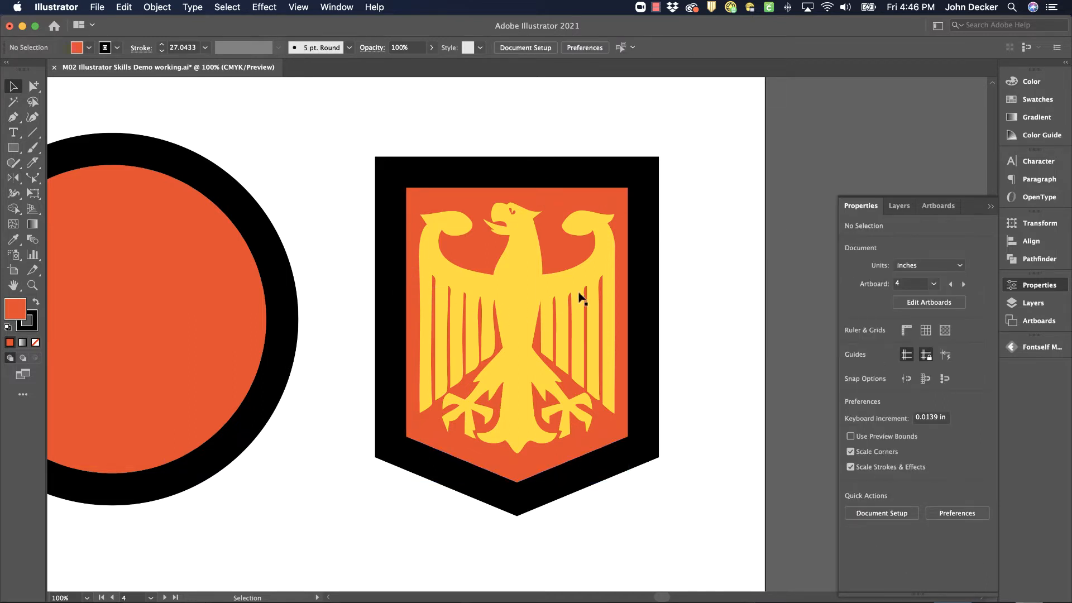
mouse_move(562, 344)
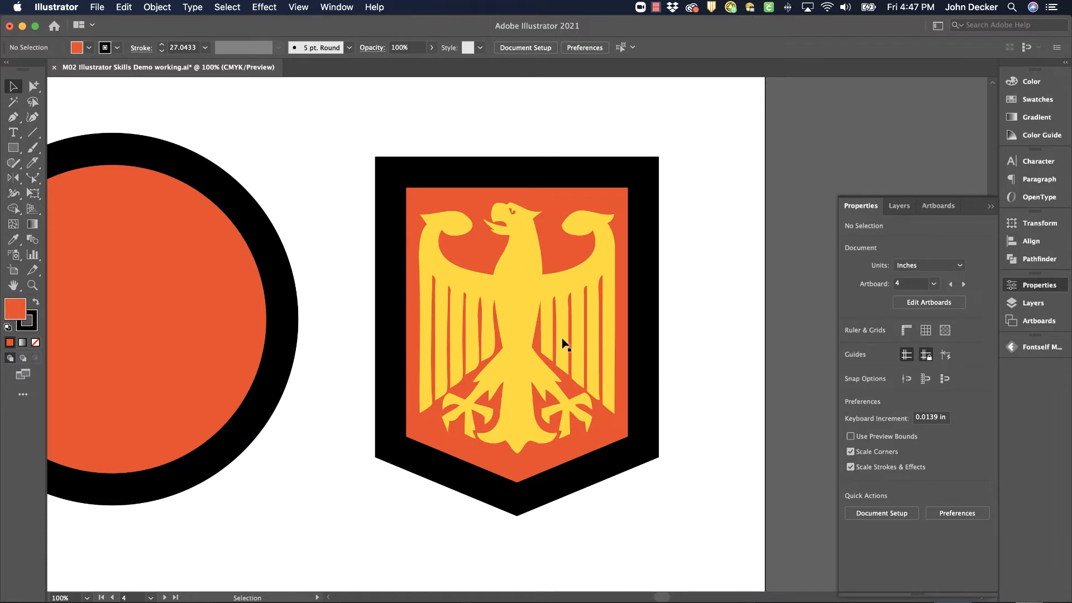
mouse_move(630, 317)
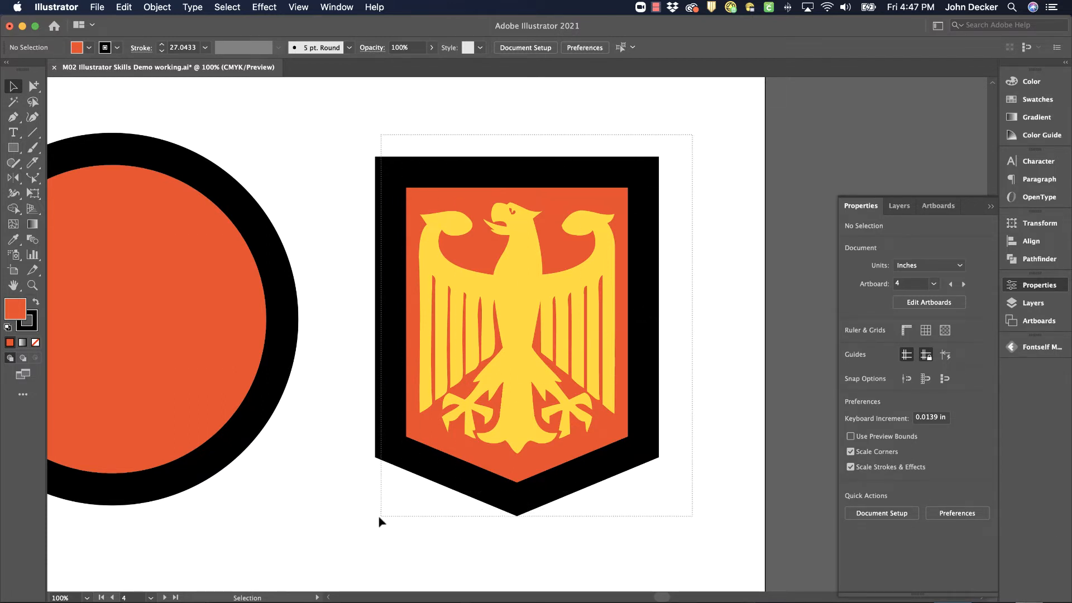
click(517, 335)
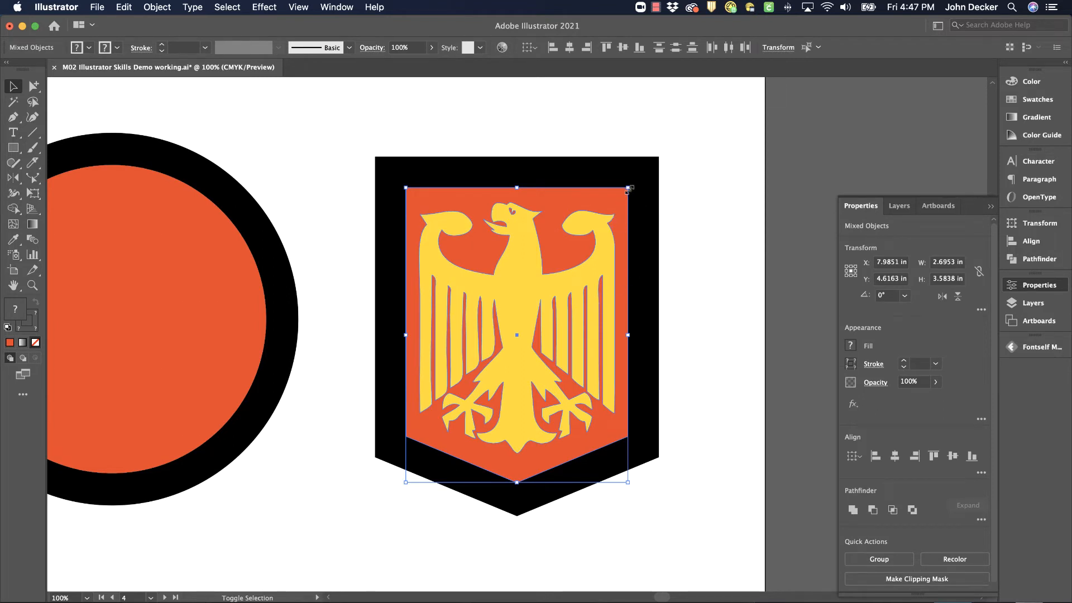
drag(629, 187, 488, 376)
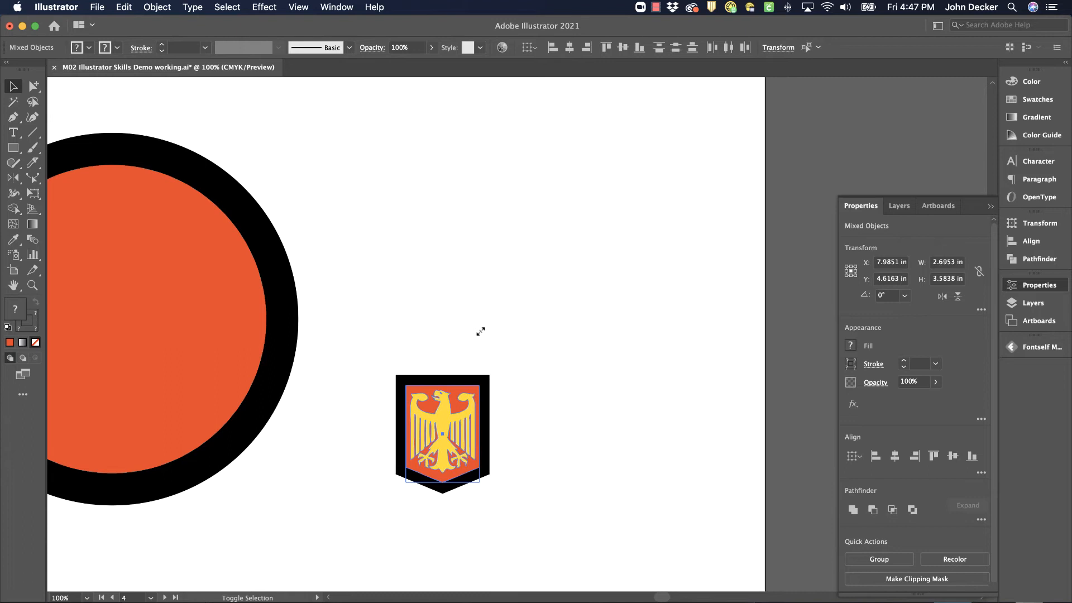
click(442, 432)
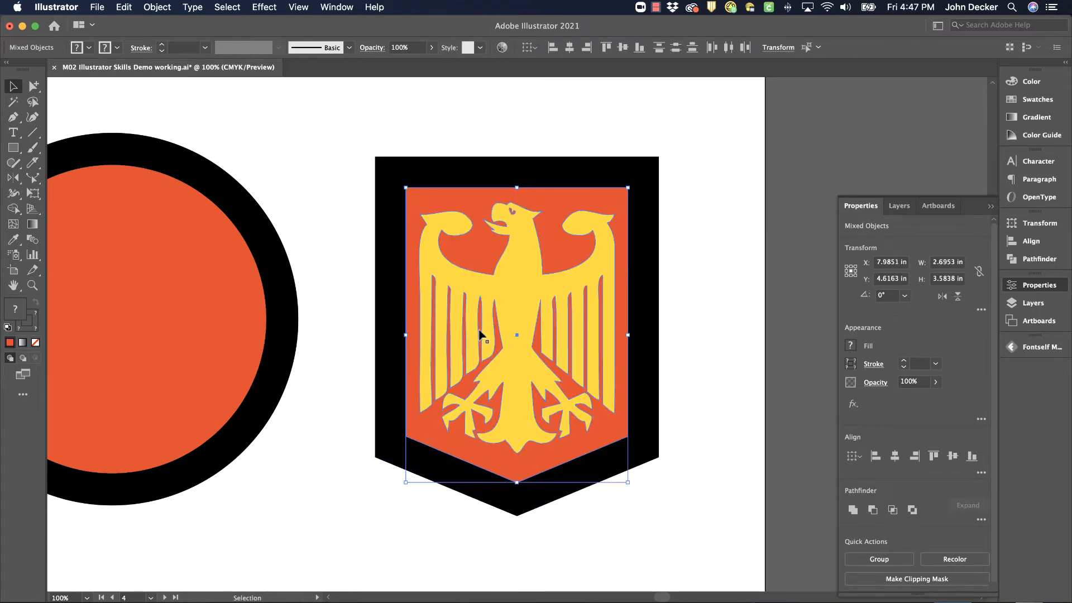
mouse_move(396, 176)
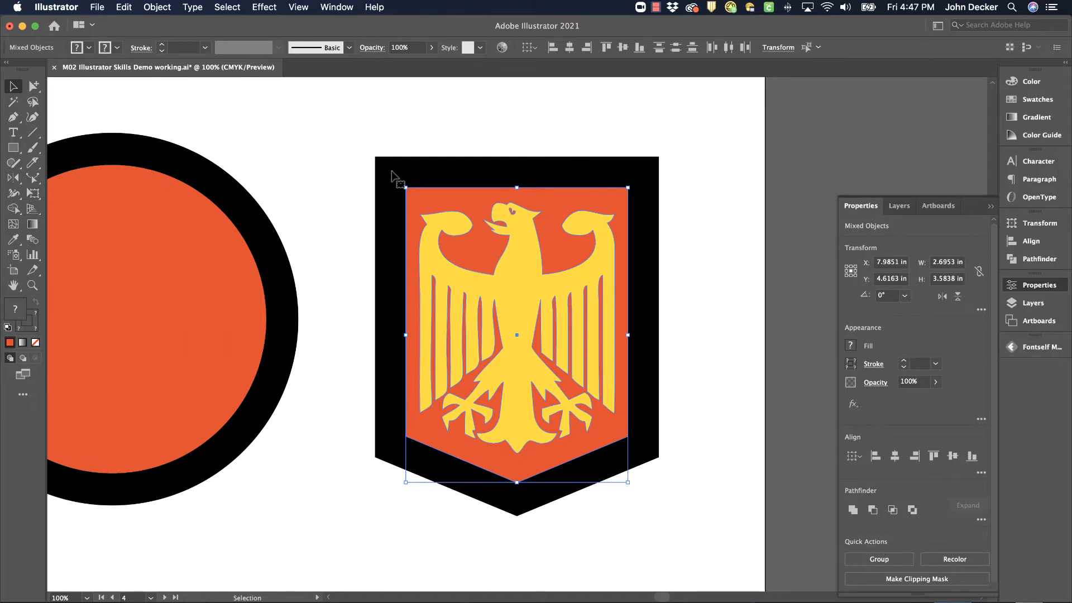
mouse_move(628, 287)
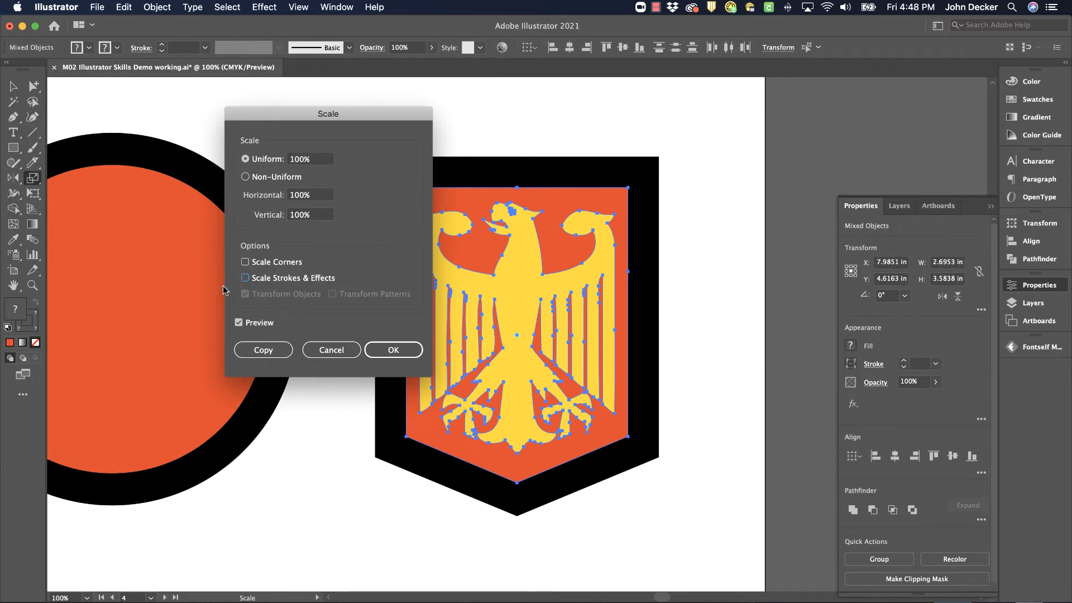
Leave Scale Strokes & Effects off in the Scale dialog and confirm
click(245, 277)
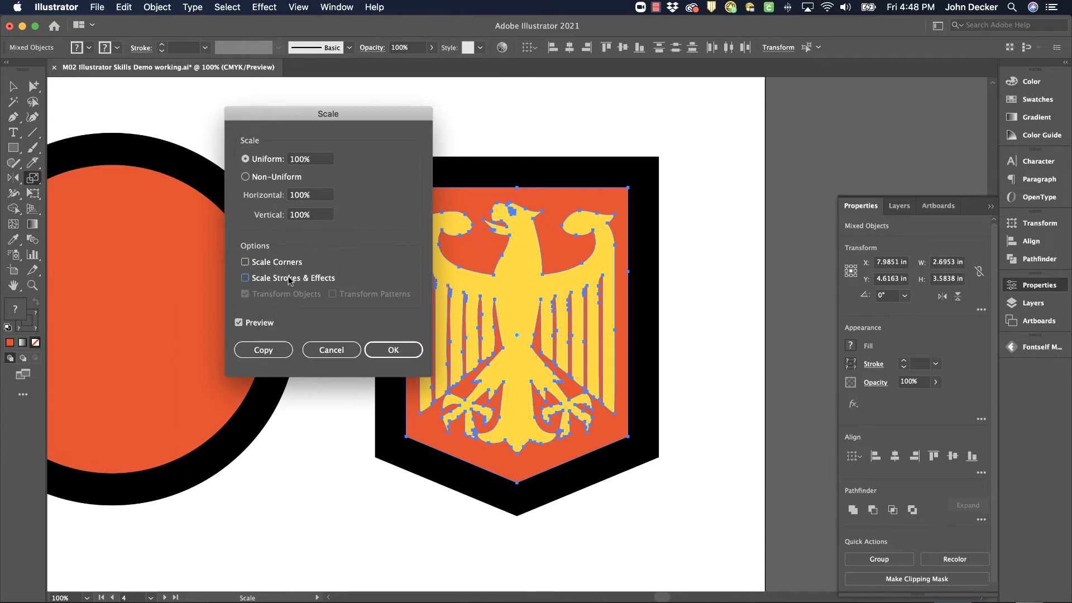
click(393, 349)
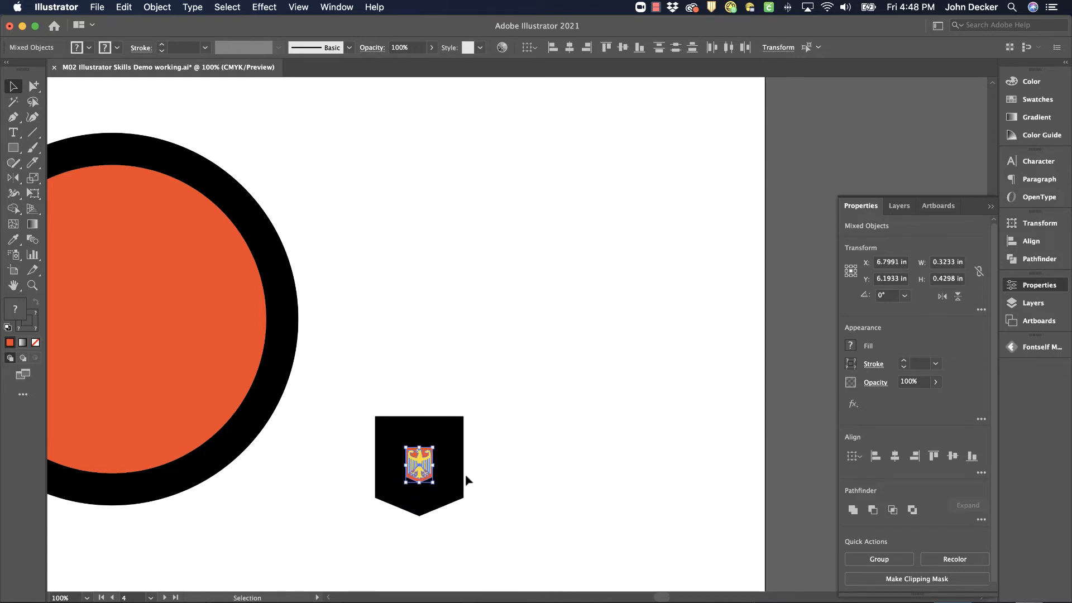
mouse_move(442, 514)
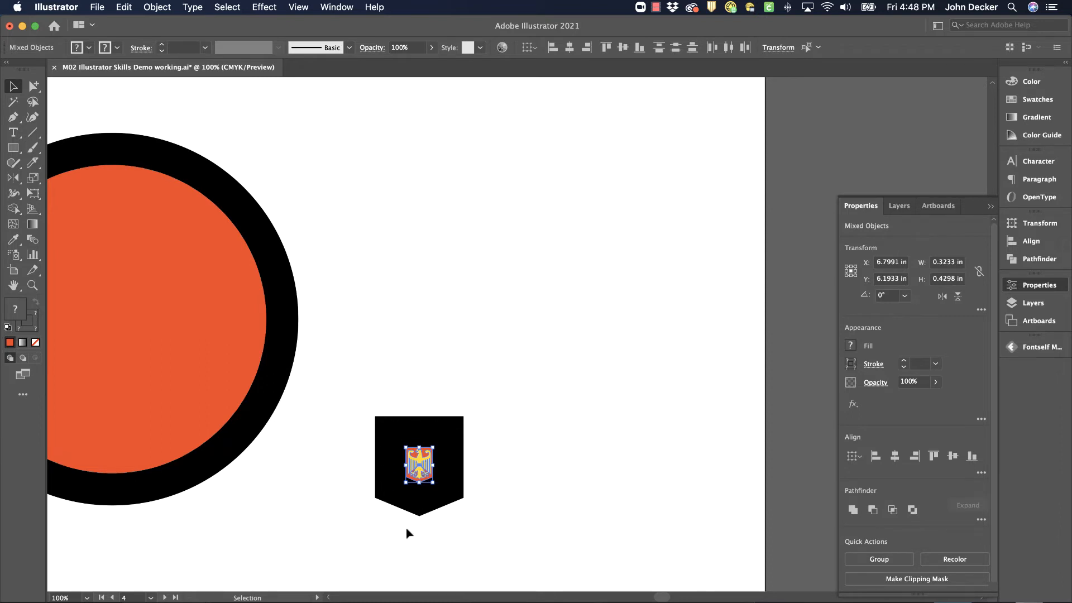
mouse_move(415, 511)
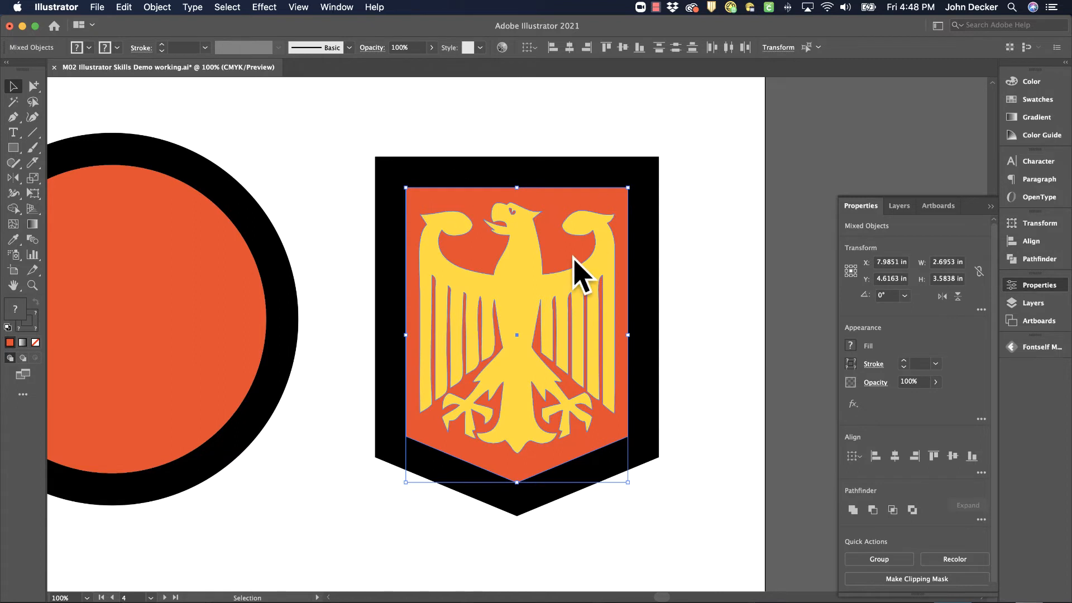
mouse_move(550, 222)
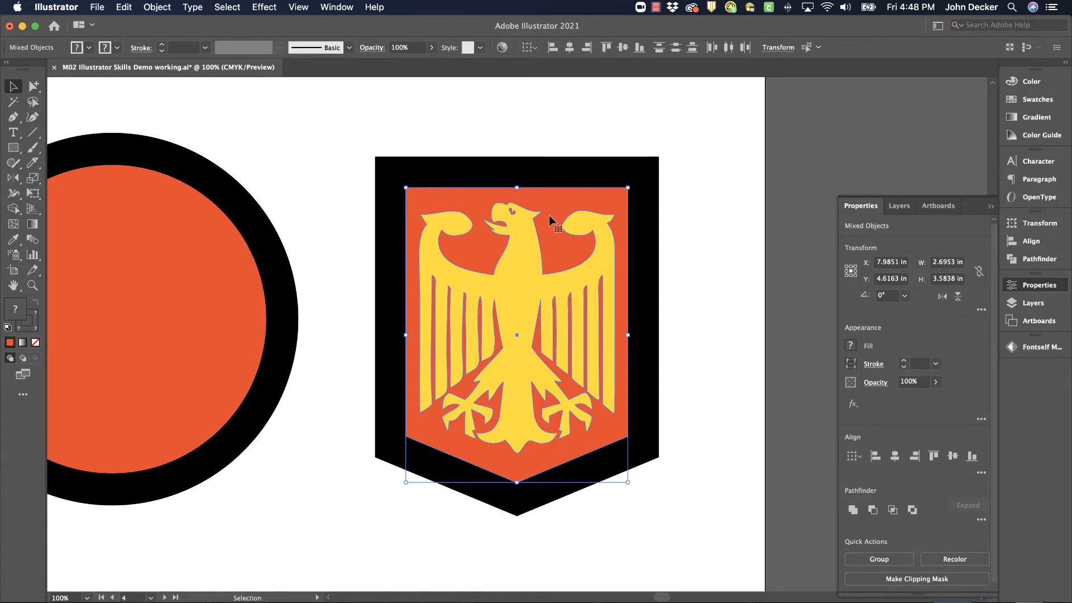
mouse_move(709, 238)
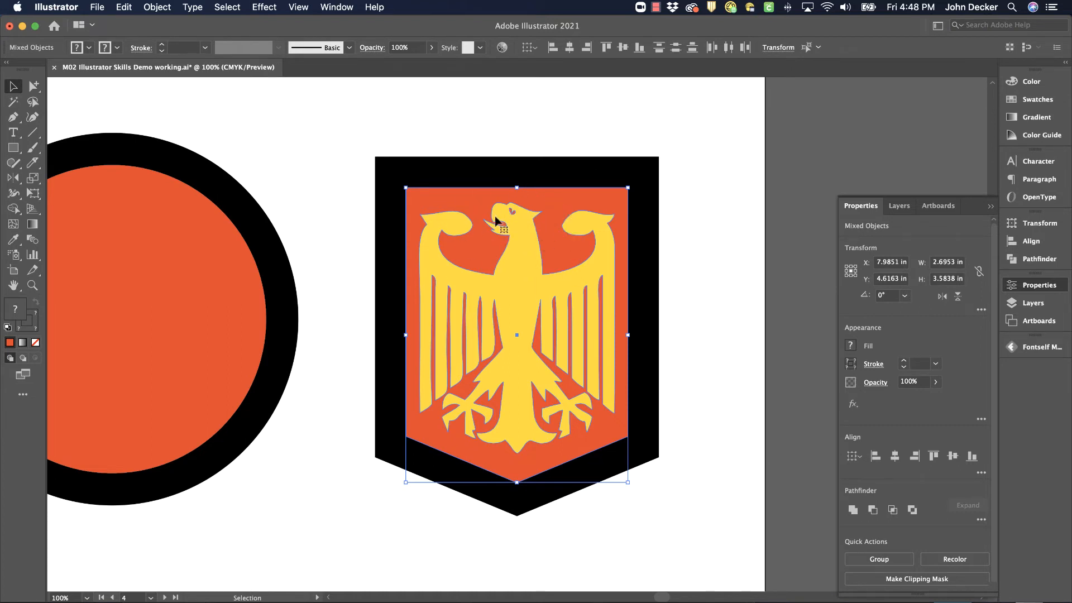
mouse_move(505, 186)
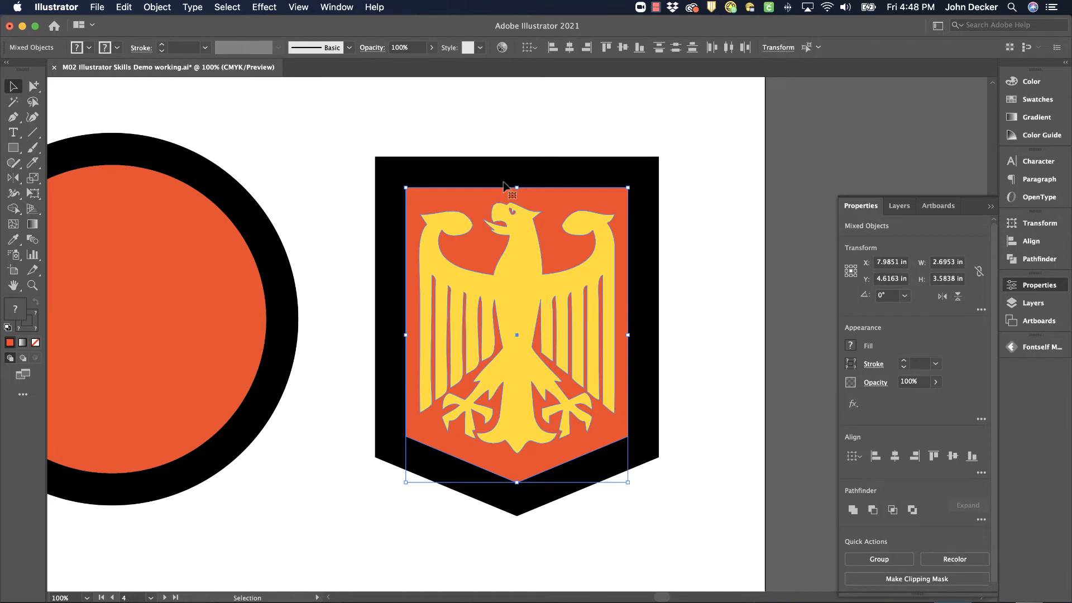
mouse_move(662, 318)
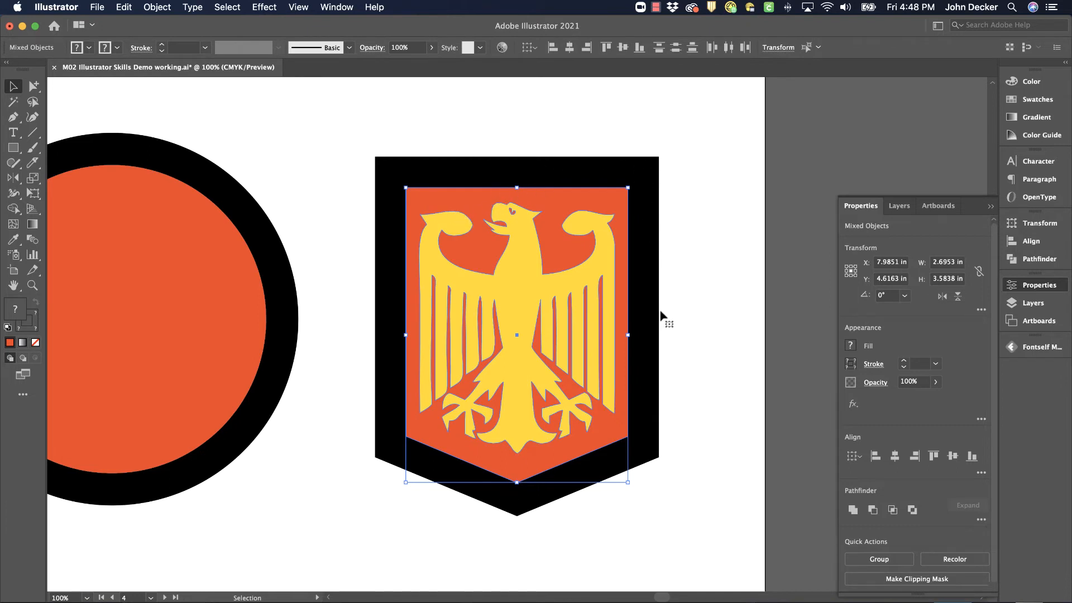
click(157, 7)
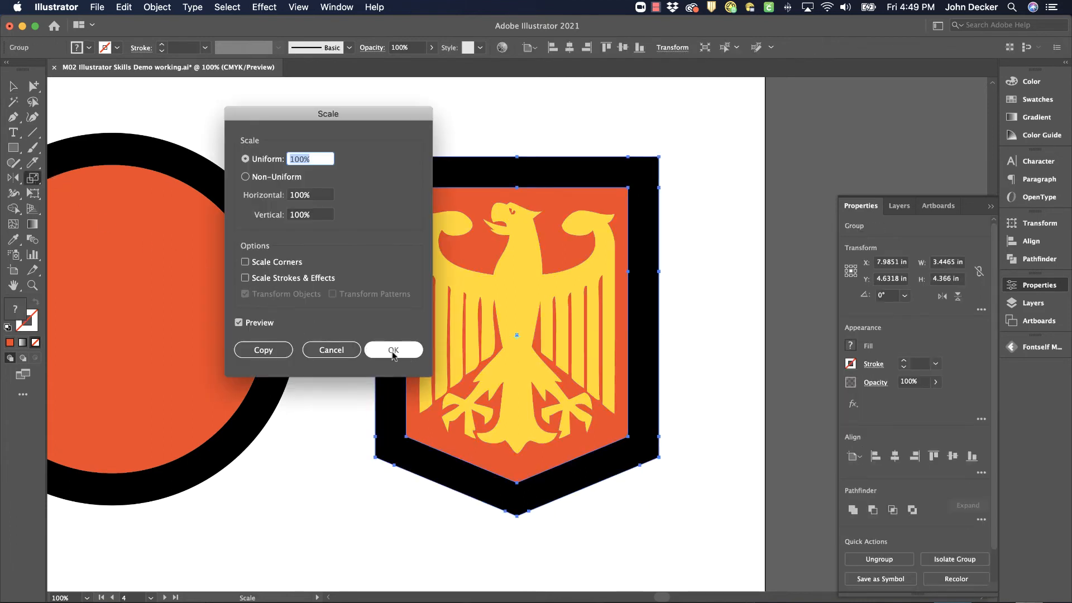
Dismiss the Scale dialog without resizing the shield
click(393, 350)
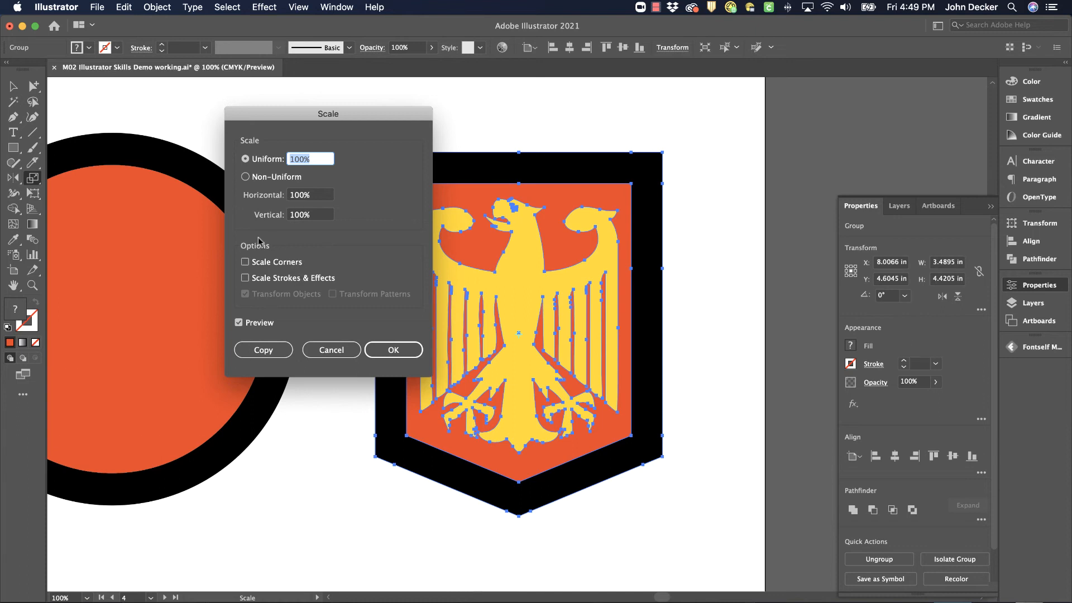
Enable Scale Corners and Scale Strokes & Effects at 100%, then deselect the shield
click(244, 262)
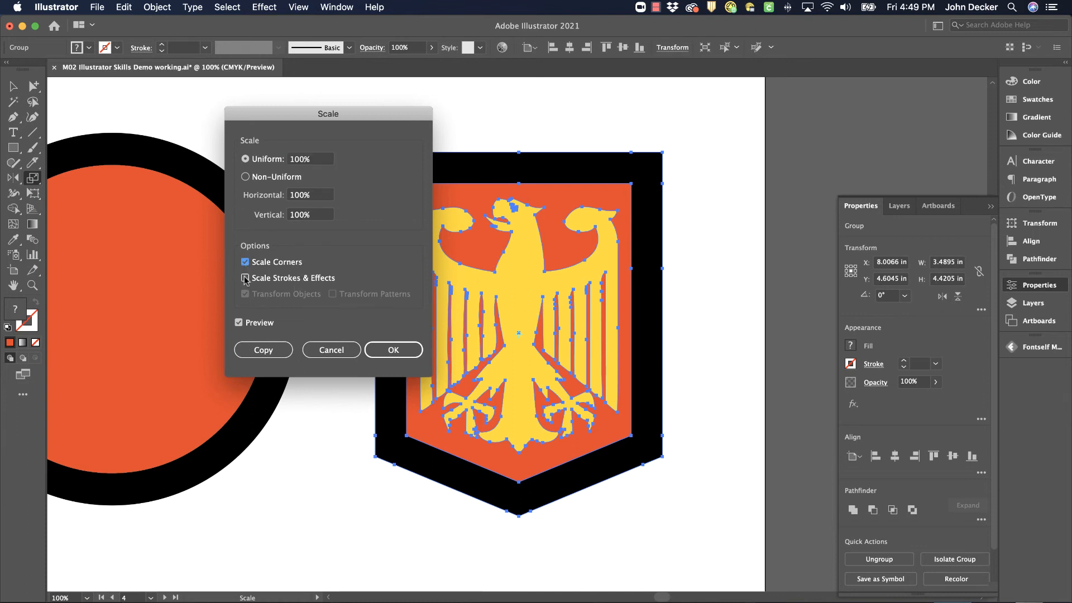
click(245, 278)
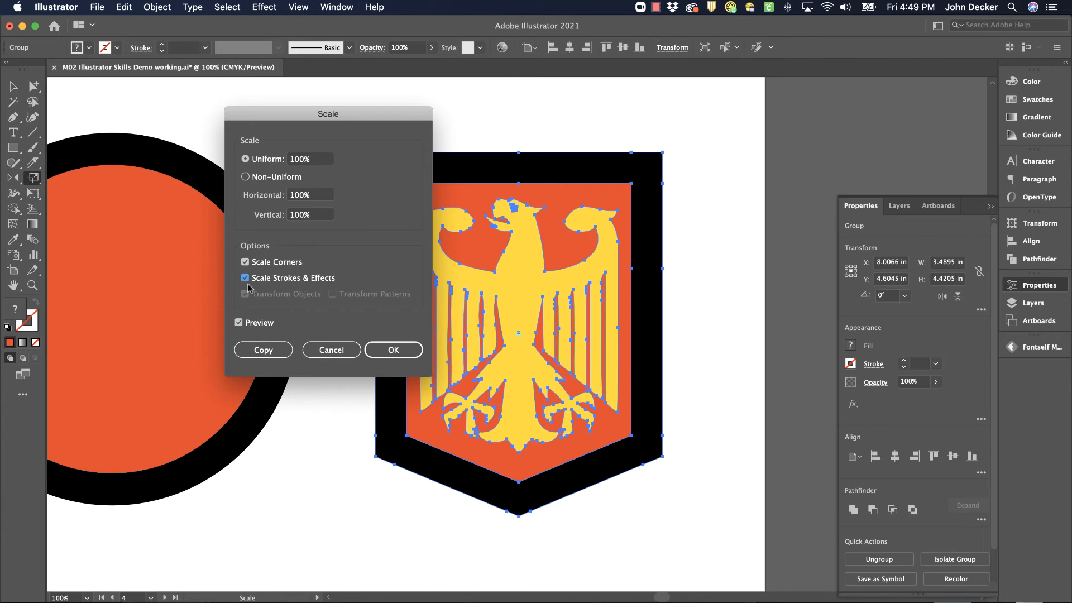
click(393, 349)
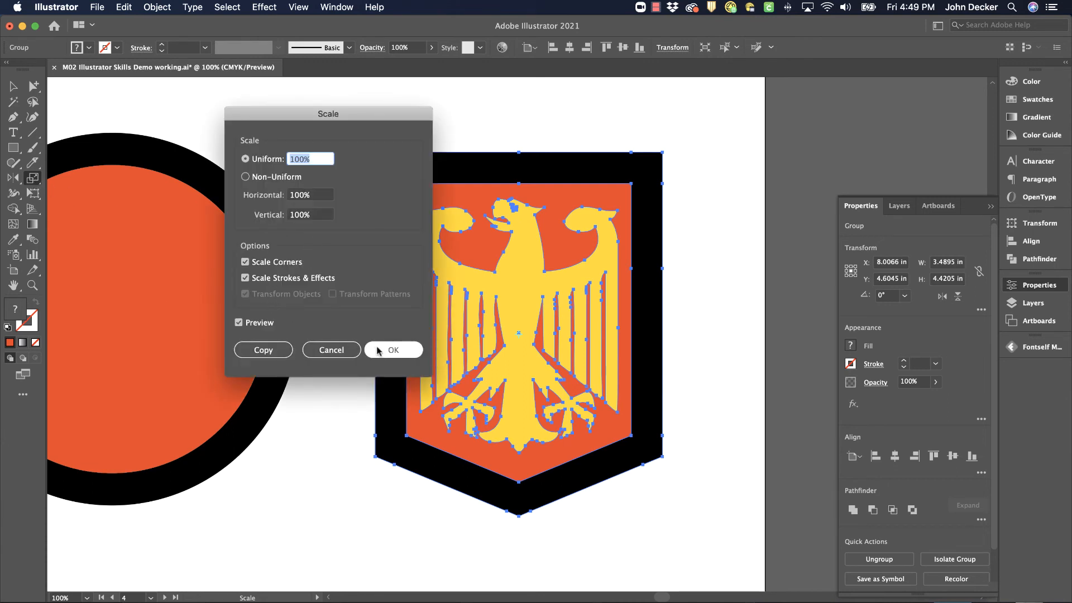
click(393, 349)
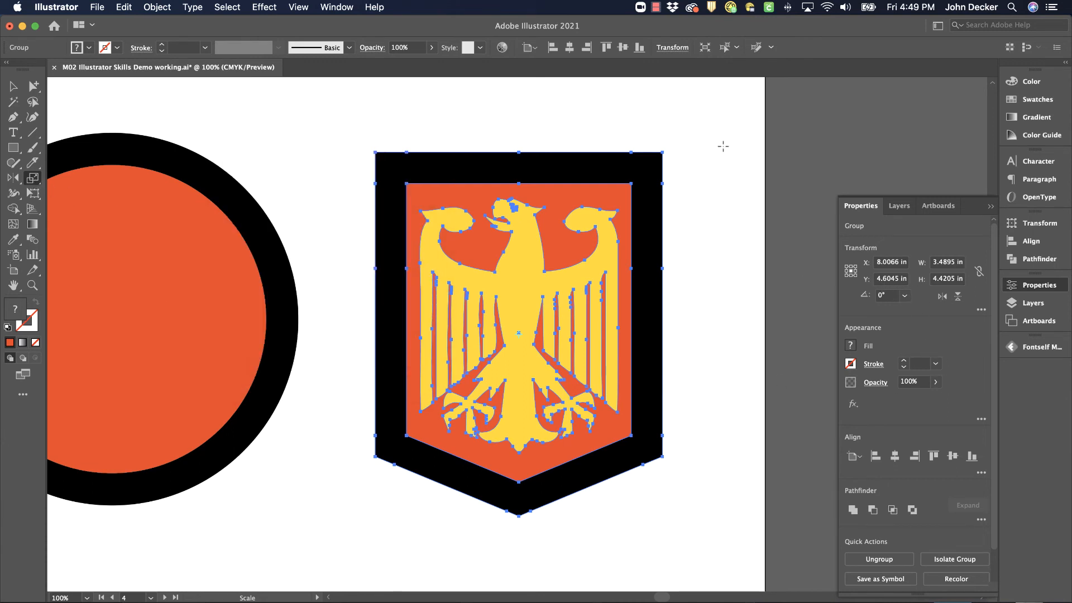
click(330, 126)
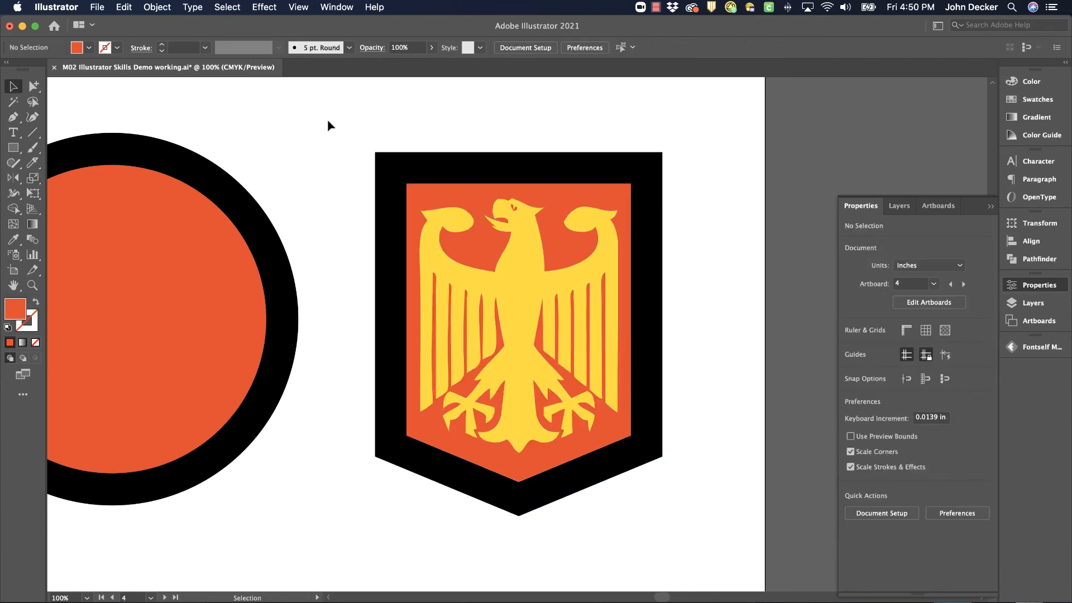
mouse_move(255, 137)
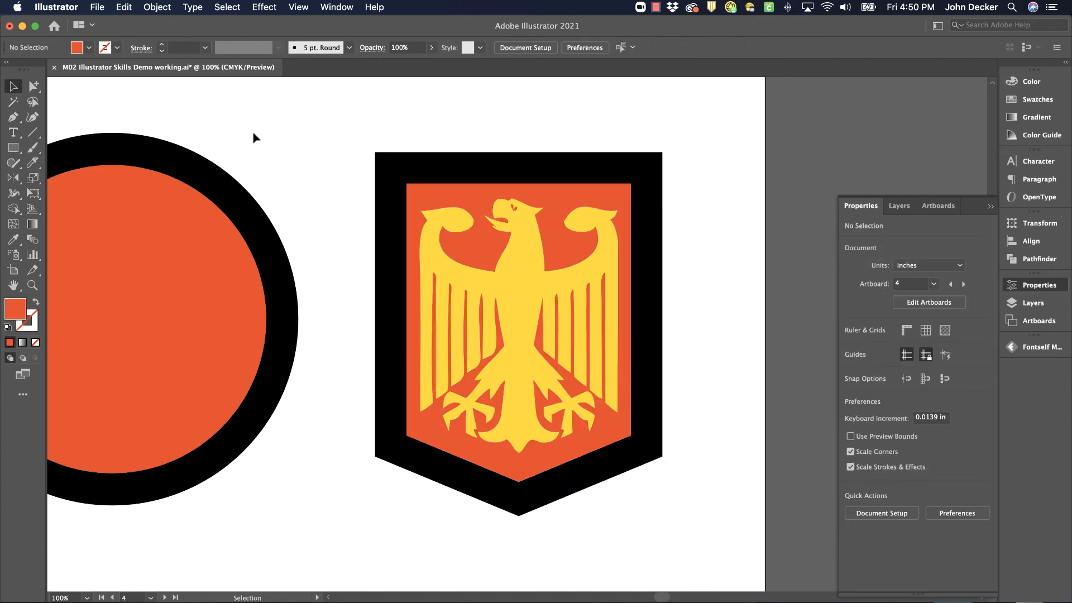
Draw a small orange rectangle, give it a 1 pt black stroke and outline that stroke
drag(249, 107, 325, 151)
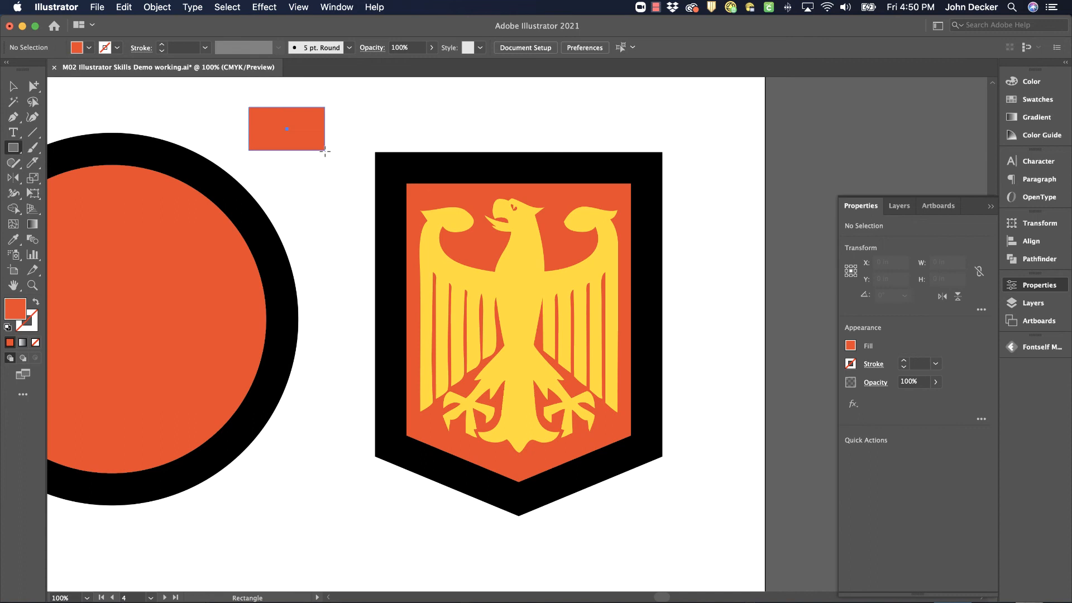
click(287, 130)
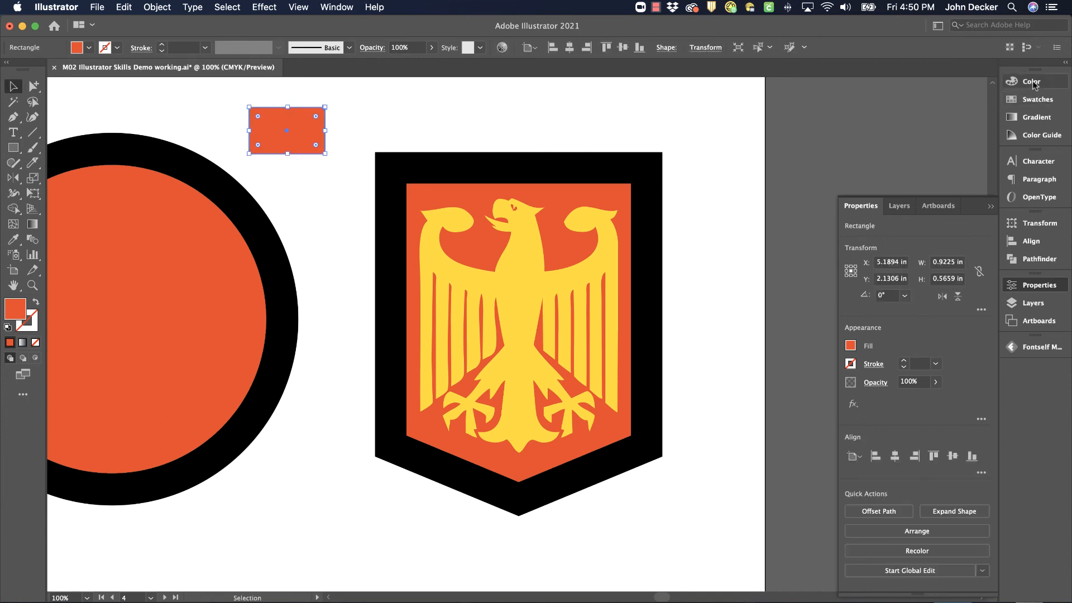
click(1036, 81)
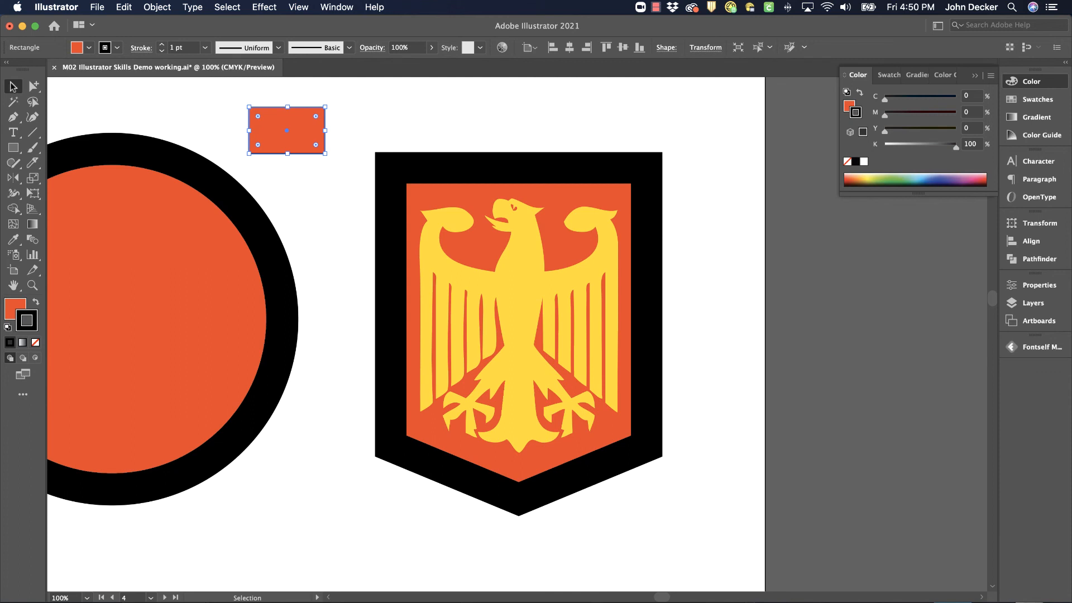
mouse_move(159, 12)
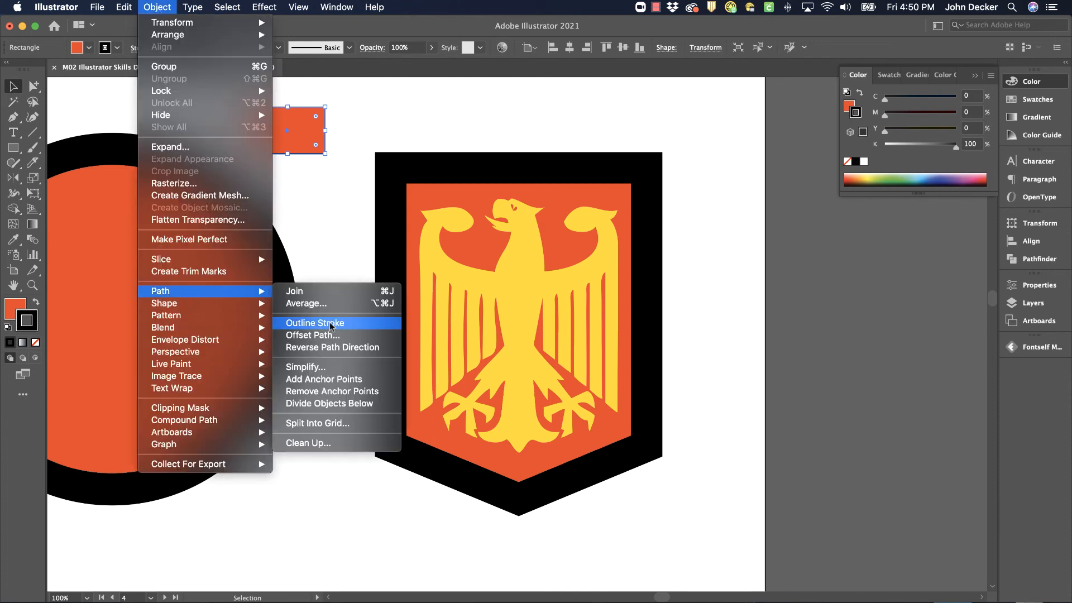
click(315, 322)
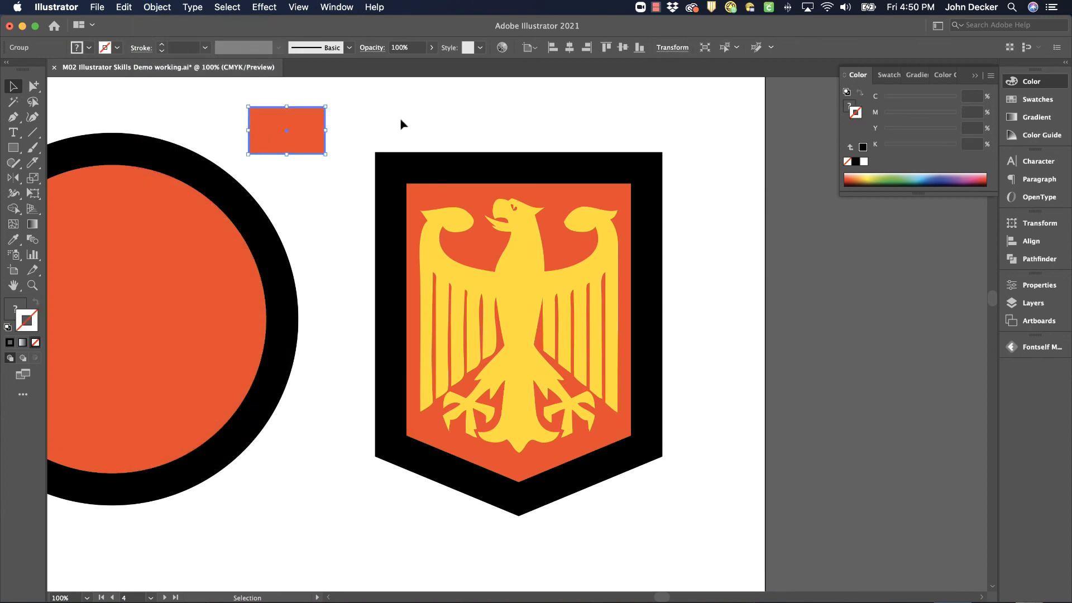